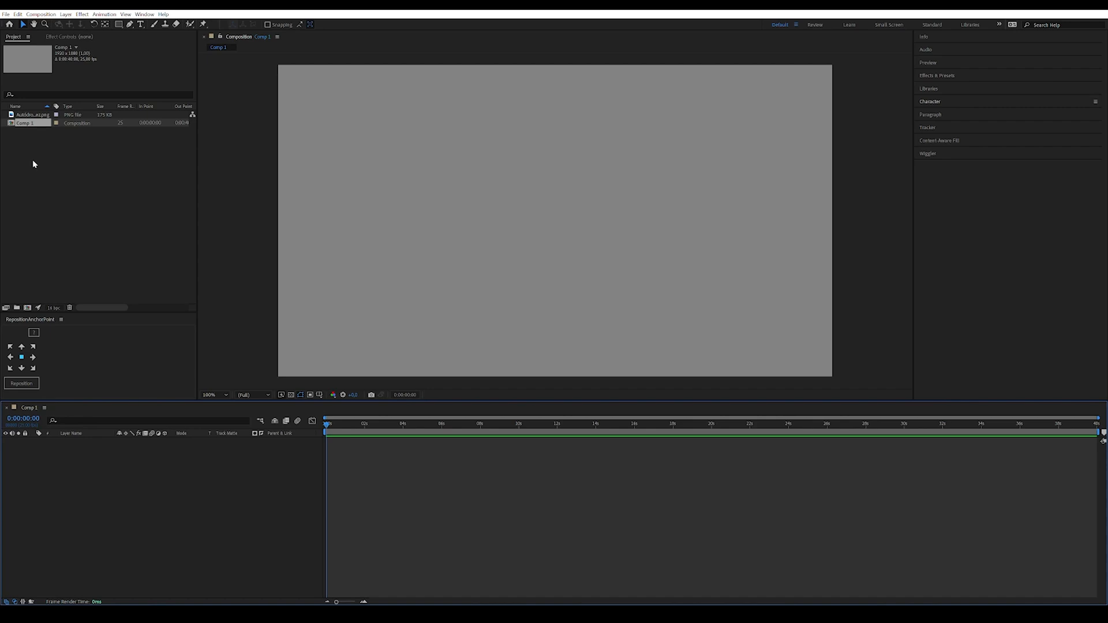
Import the circuit PNG into Comp 1, fade it to 41% opacity, and start tracing the track.
left_click(26, 114)
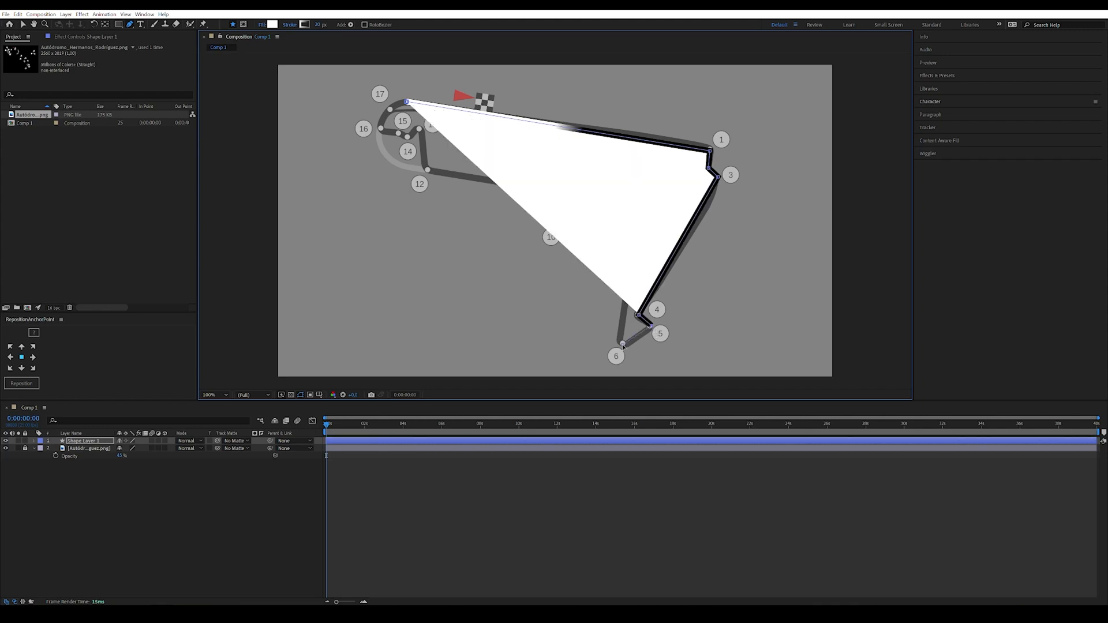
Give the traced track path no fill and a red stroke, and hide the PNG layer.
left_click(263, 24)
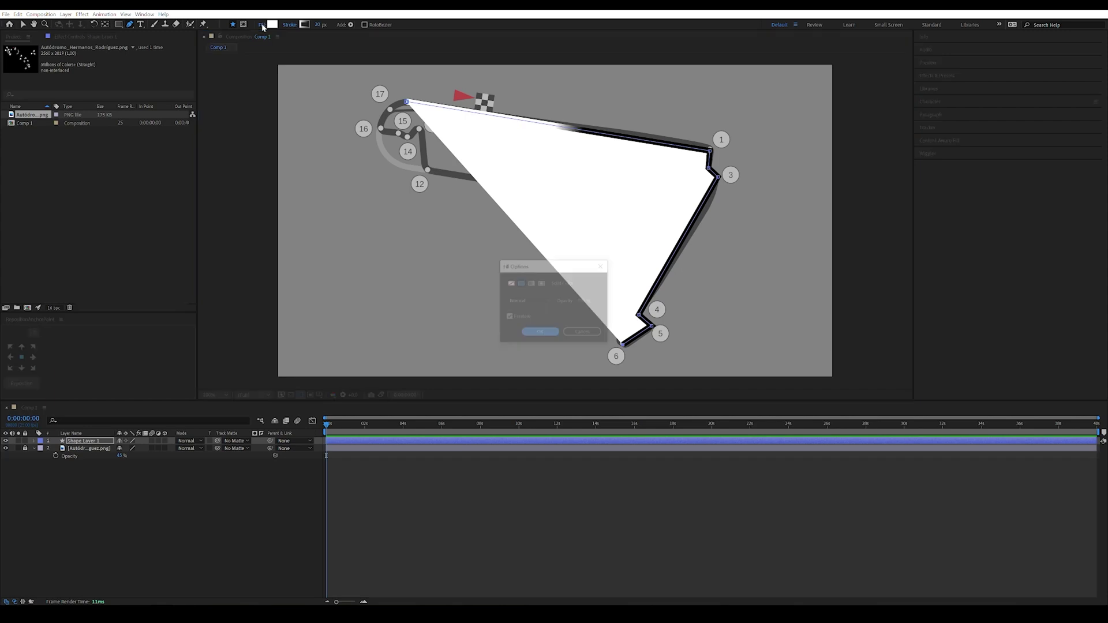
left_click(540, 331)
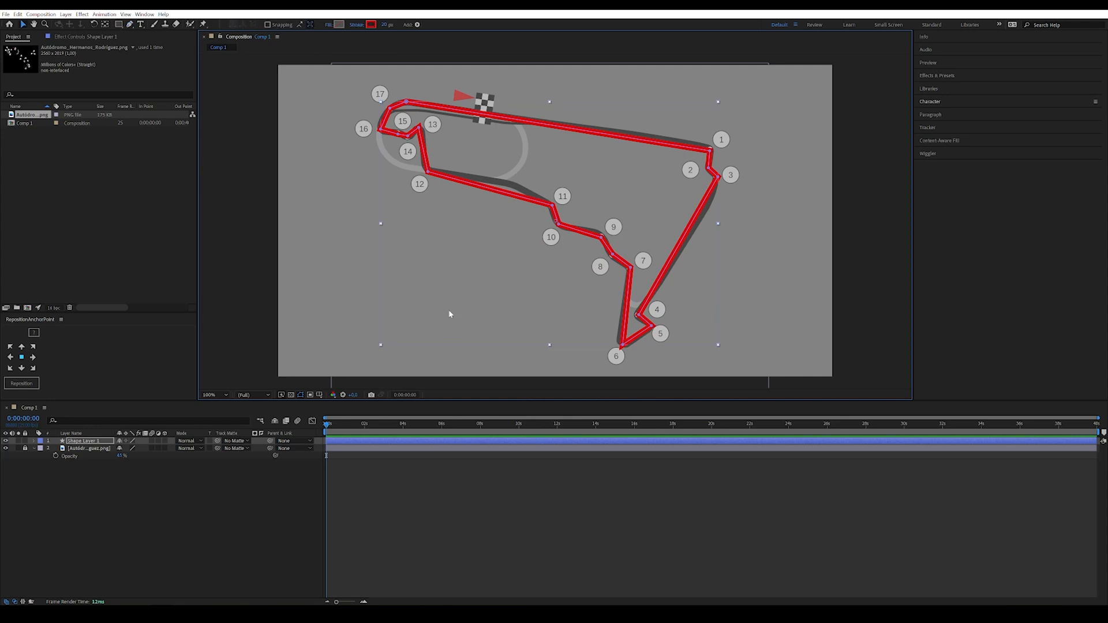
mouse_move(439, 311)
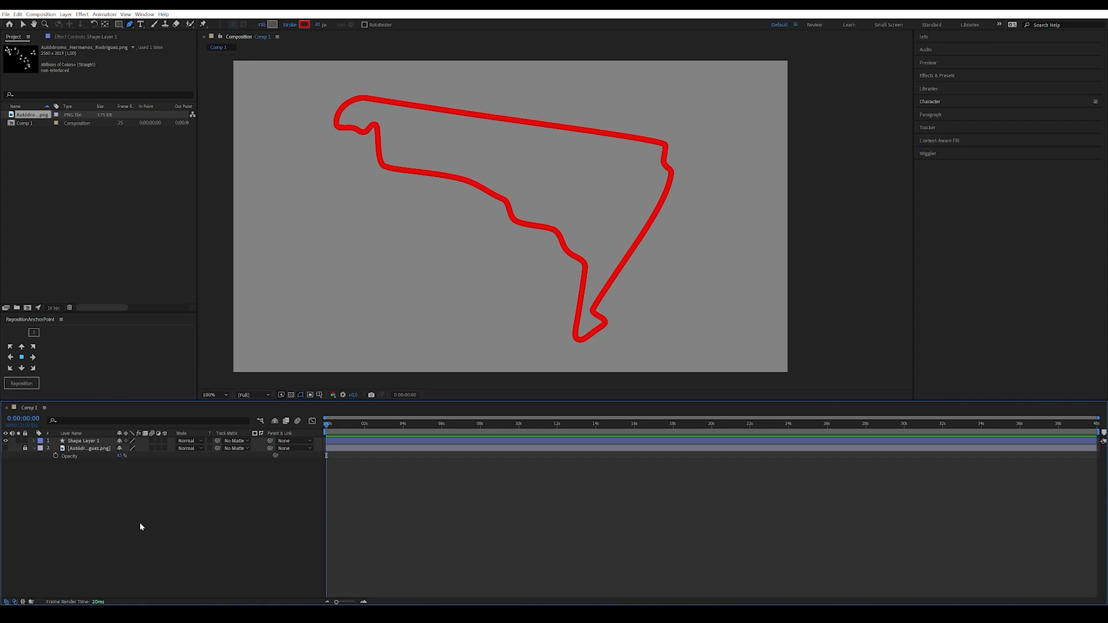
Rename the traced shape layer to Circuito.
left_click(86, 440)
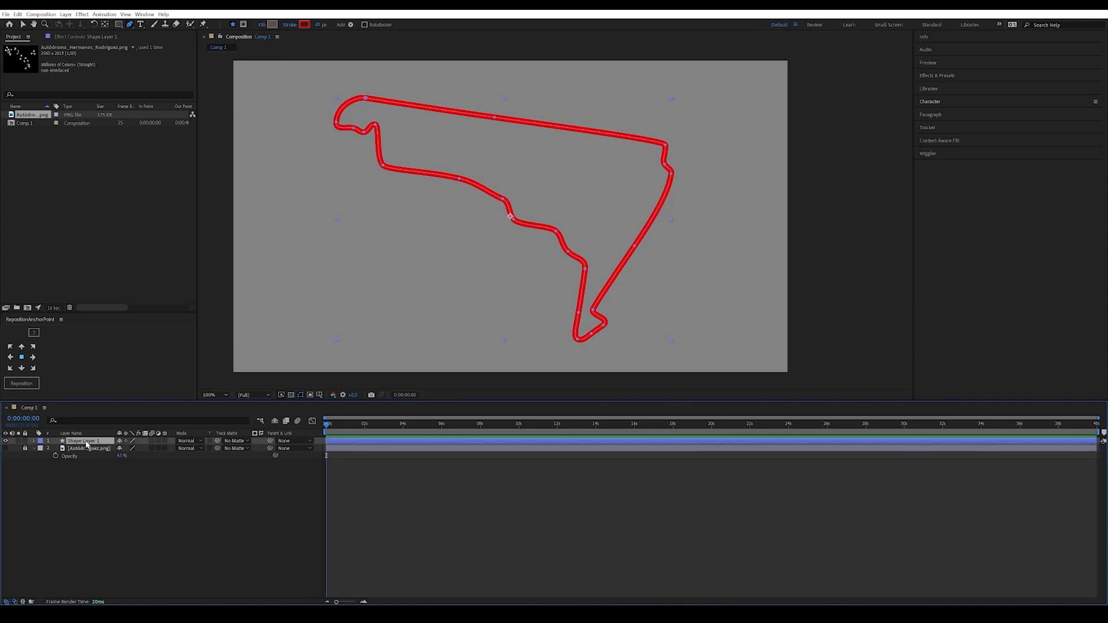
type("Circuito")
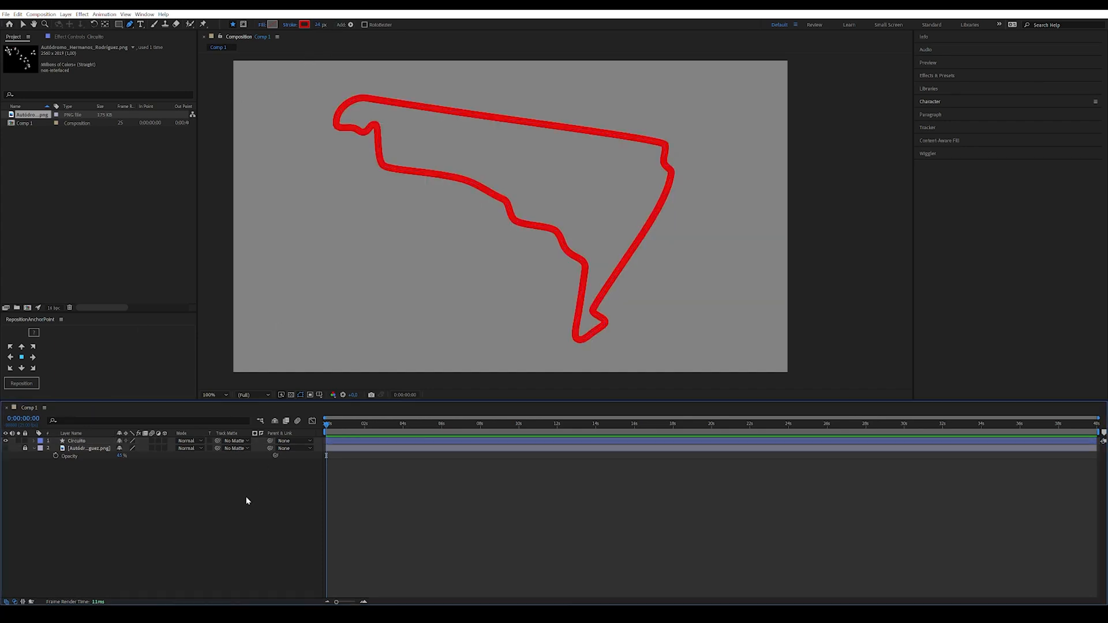
left_click(75, 441)
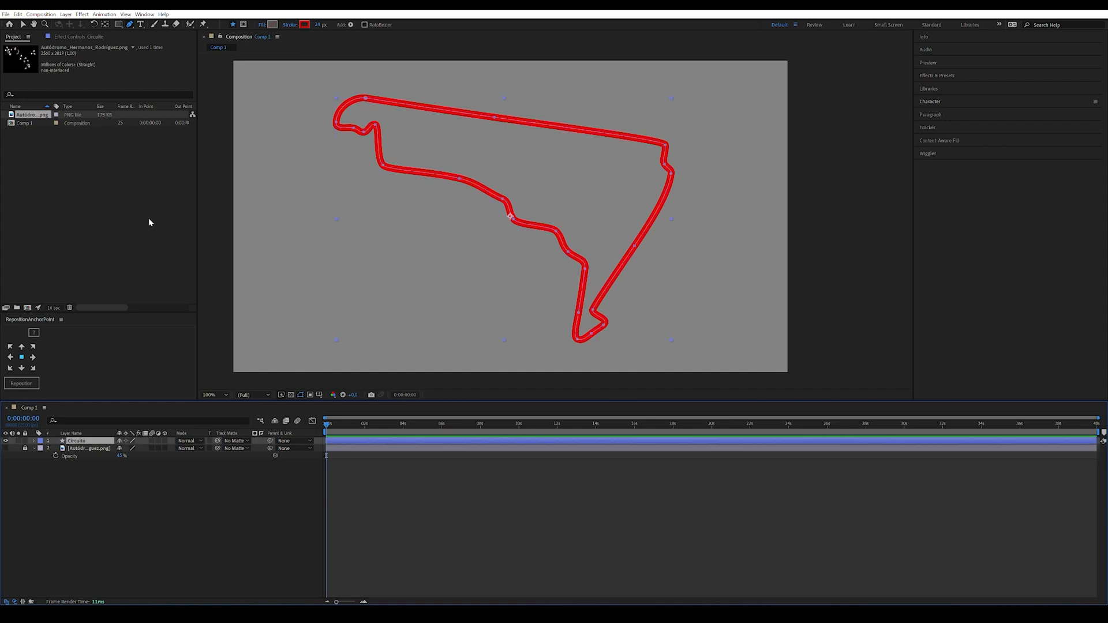
Add the Linea INTERIOR and Linea EXTERIOR line groups with dark and light strokes.
left_click(307, 24)
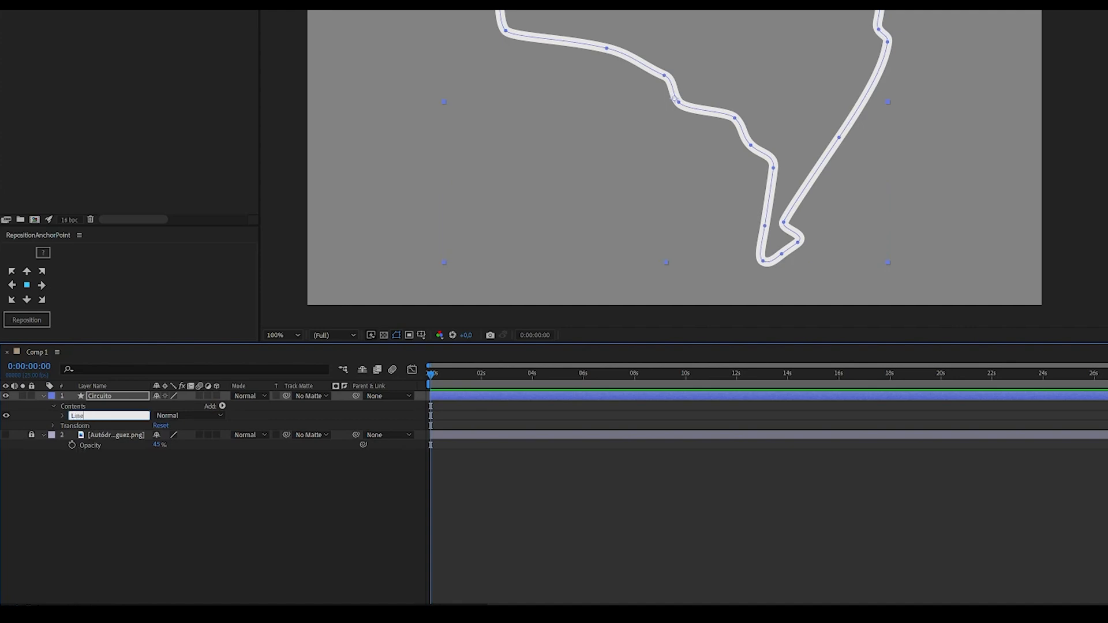
type("Linea EXTERIOR")
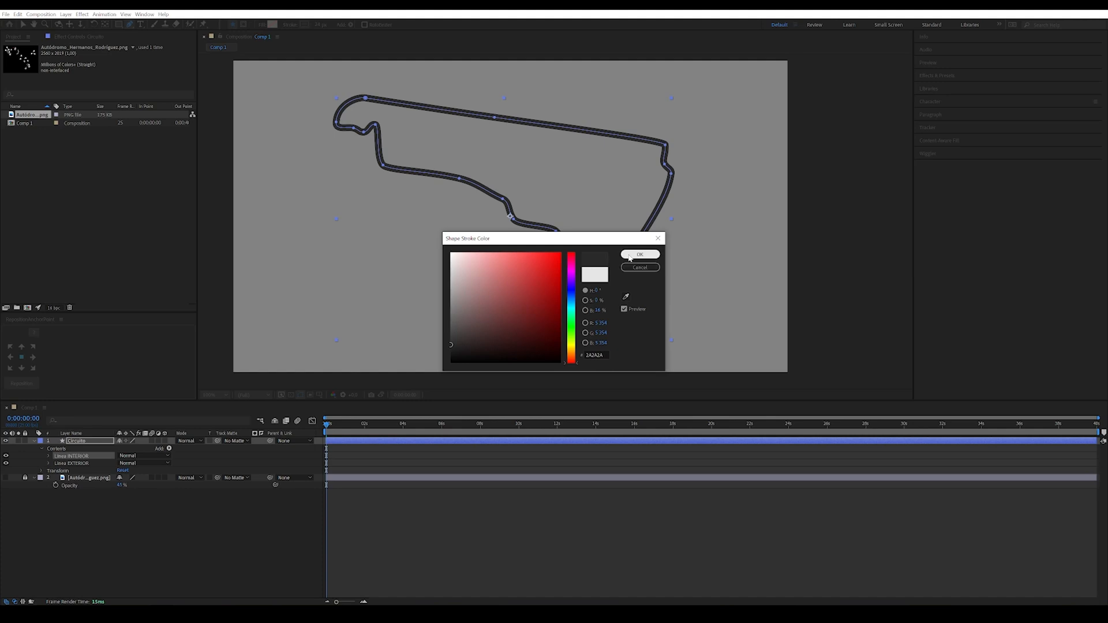
left_click(639, 255)
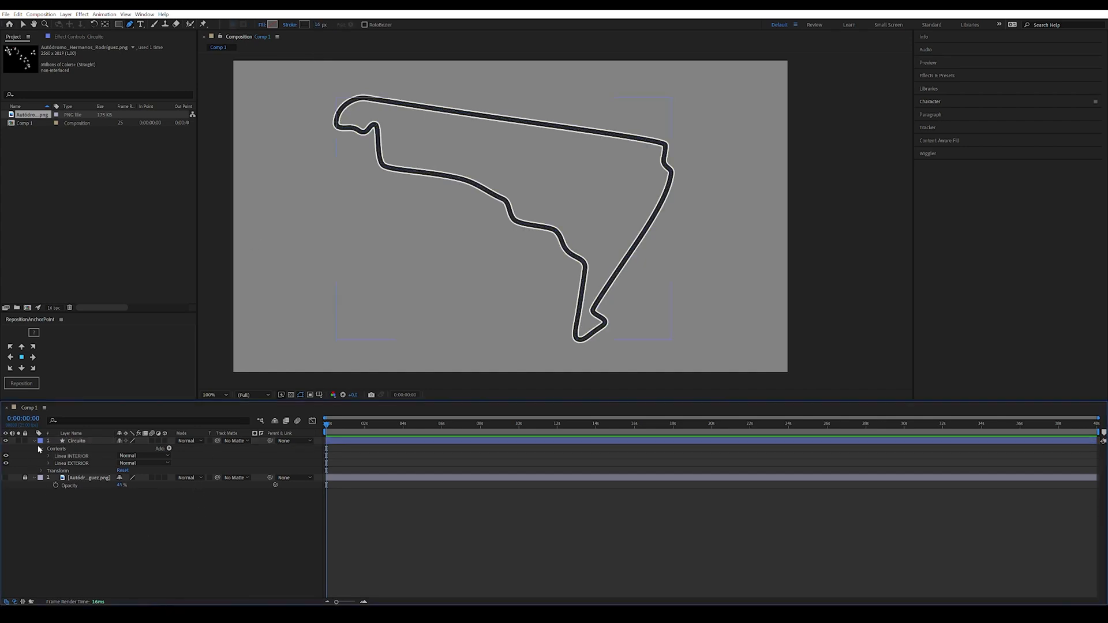
Draw a small solid red circle with no stroke and name its layer Carlos.
left_click(40, 440)
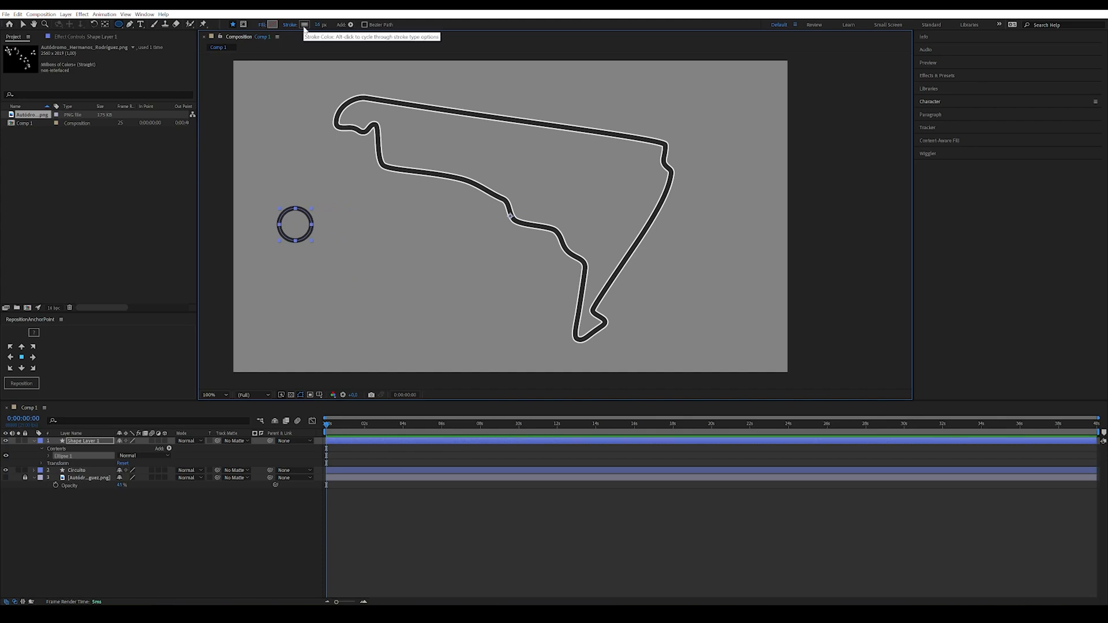
left_click(269, 24)
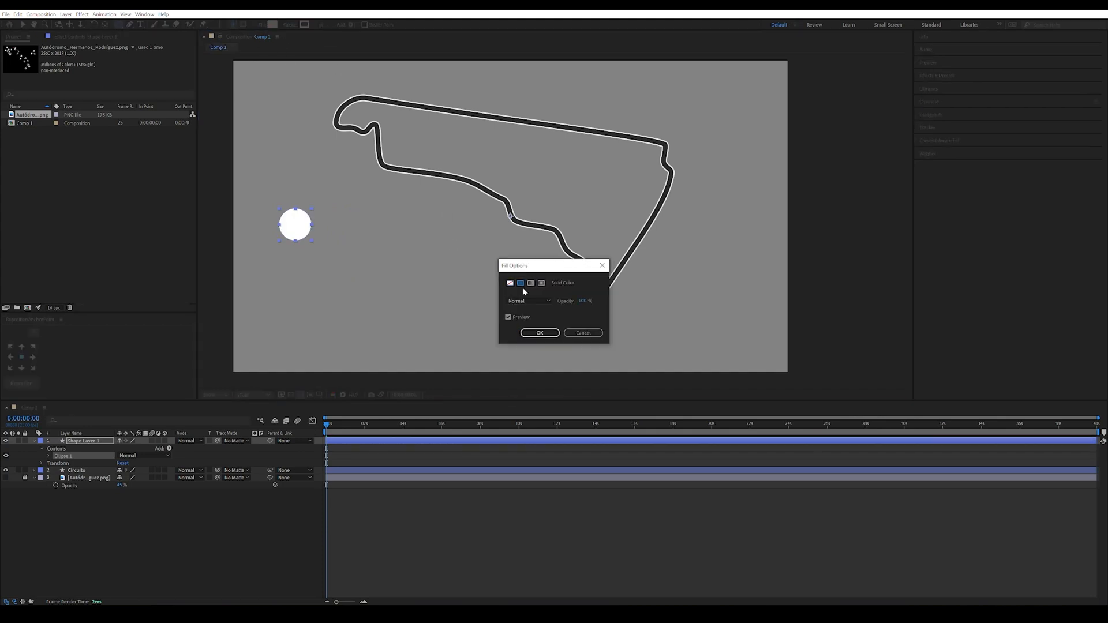
left_click(521, 284)
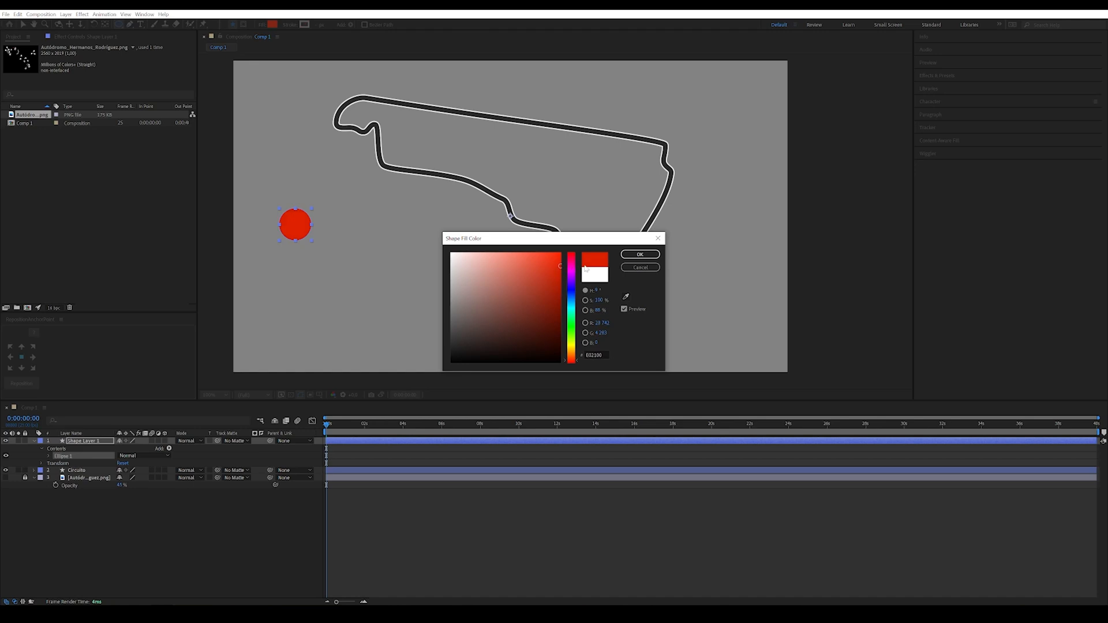
left_click(639, 254)
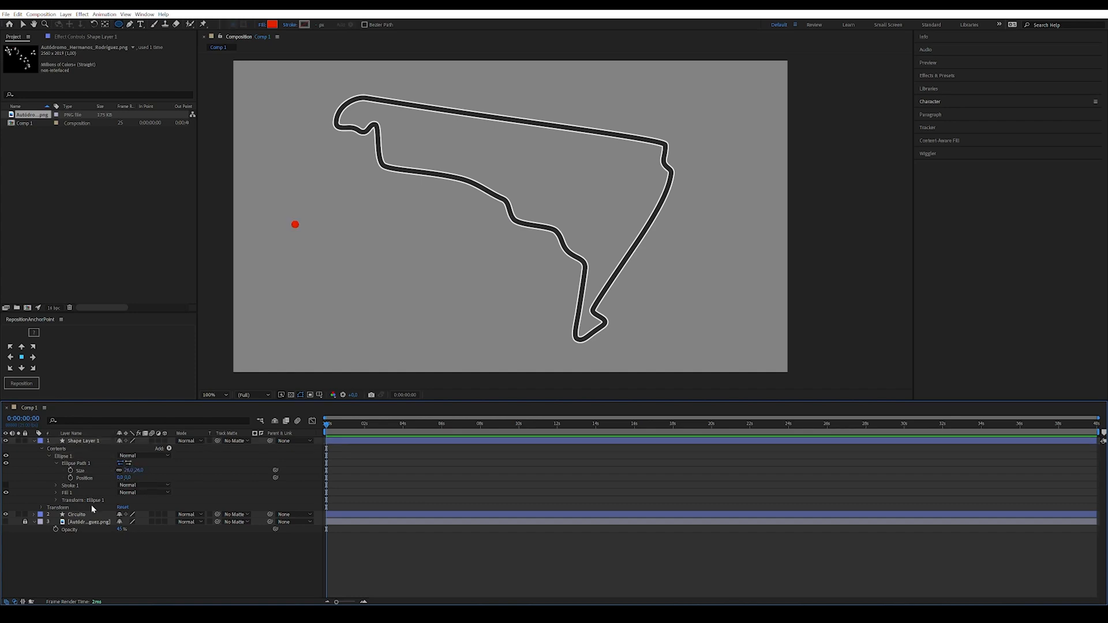
double_click(80, 441)
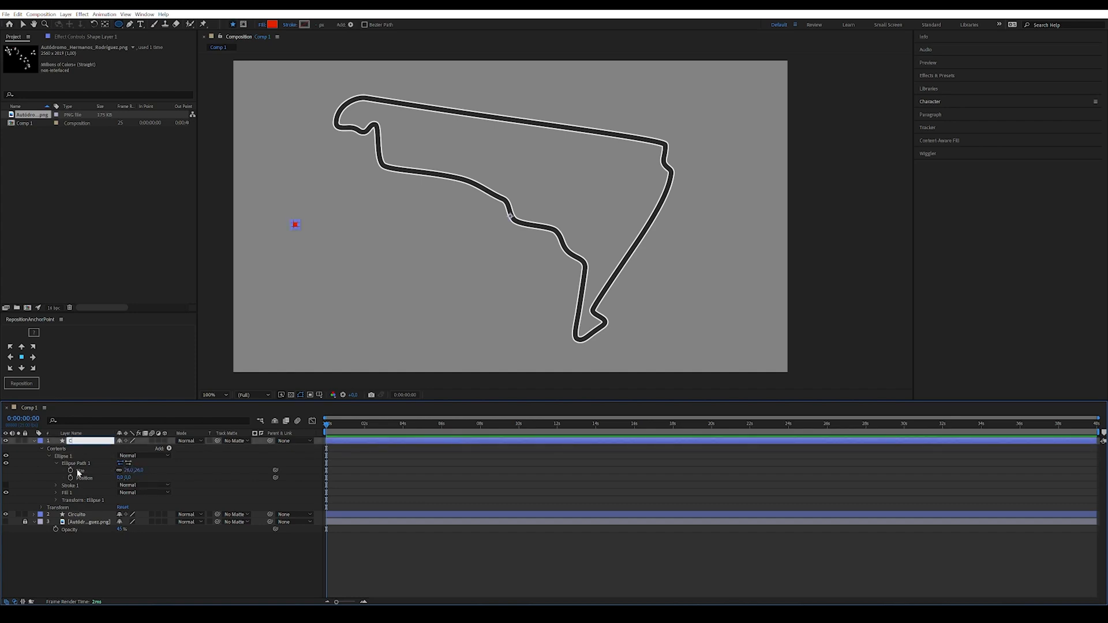
type("Carlos")
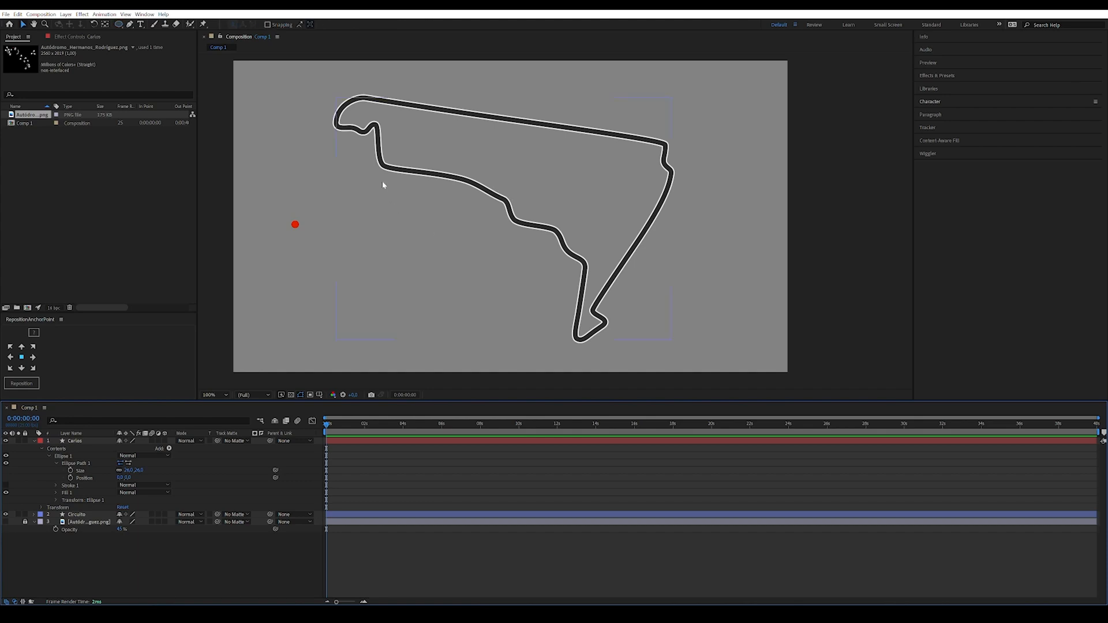
mouse_move(565, 328)
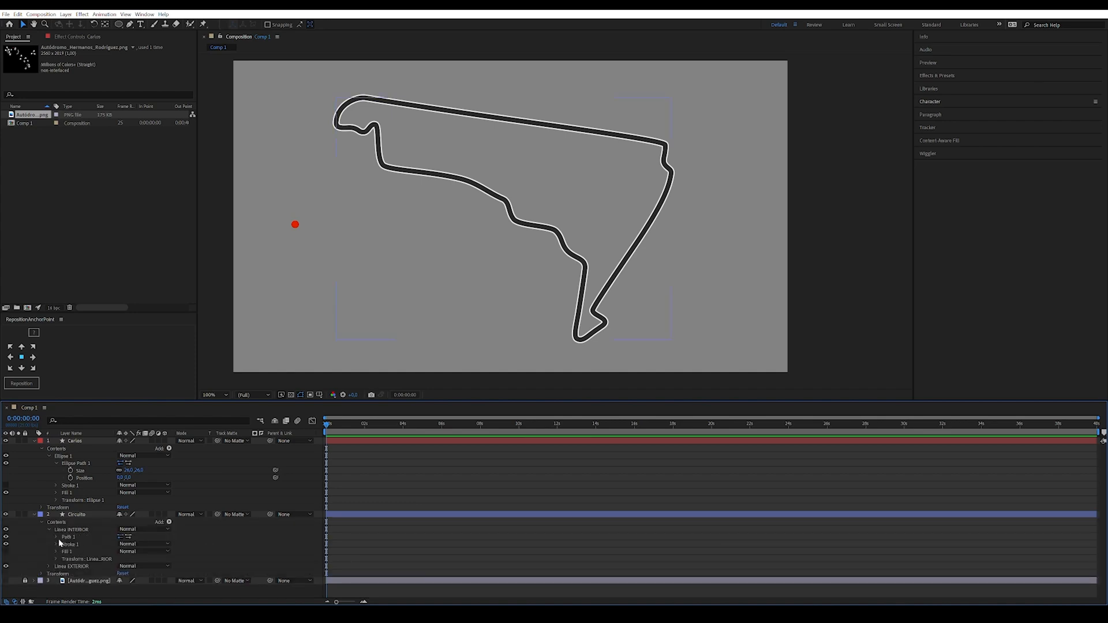
Copy Circuito's Path and paste it into Carlos's Position as motion keyframes.
left_click(46, 537)
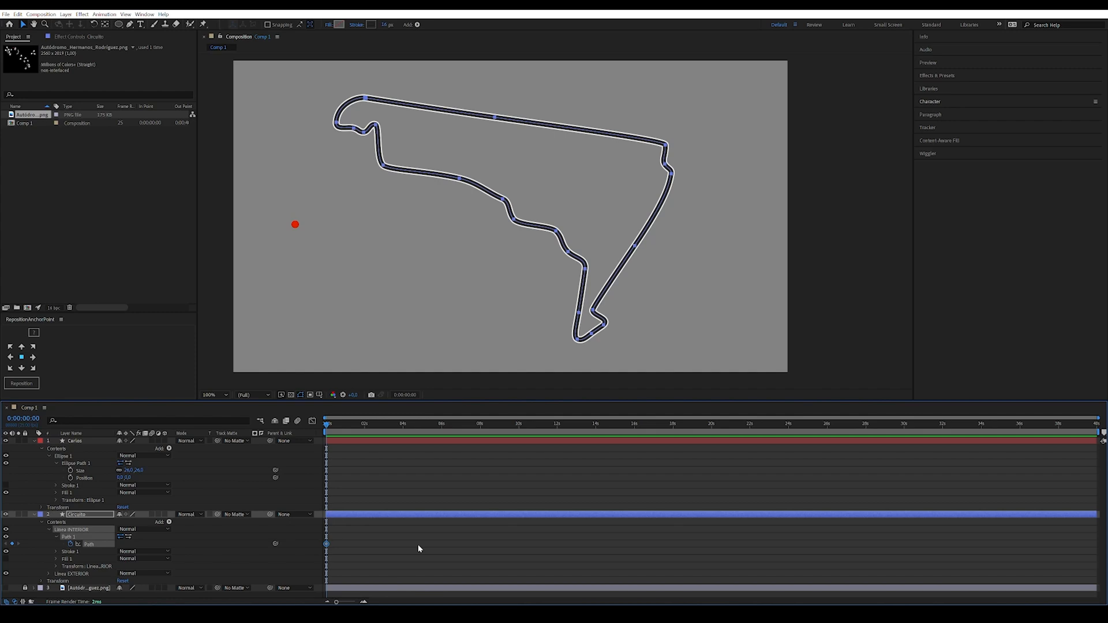
left_click(73, 441)
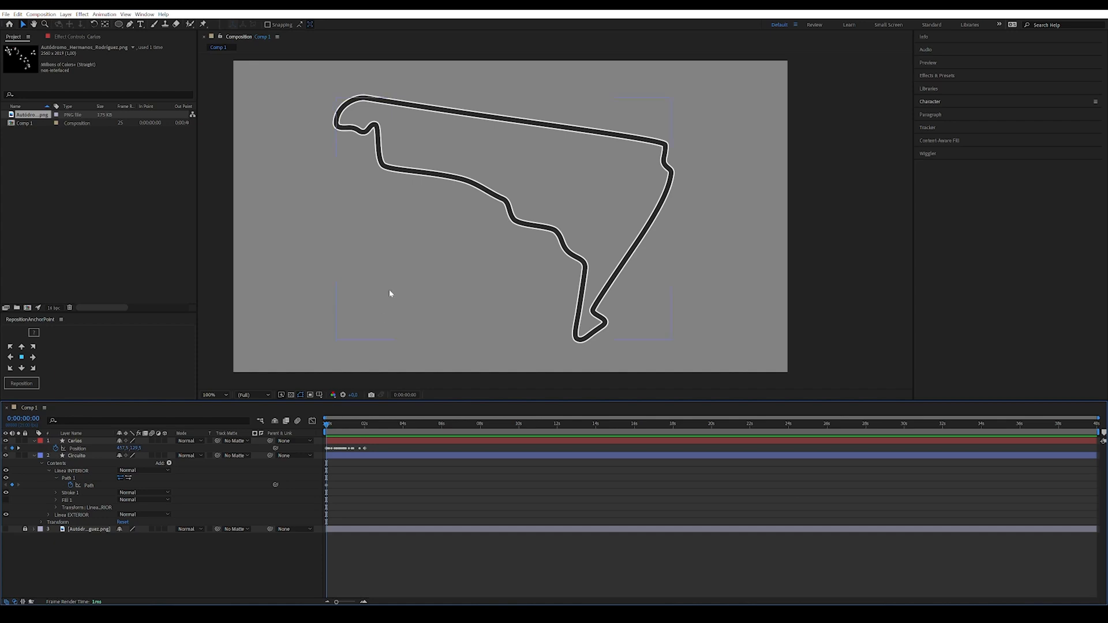
left_click(210, 395)
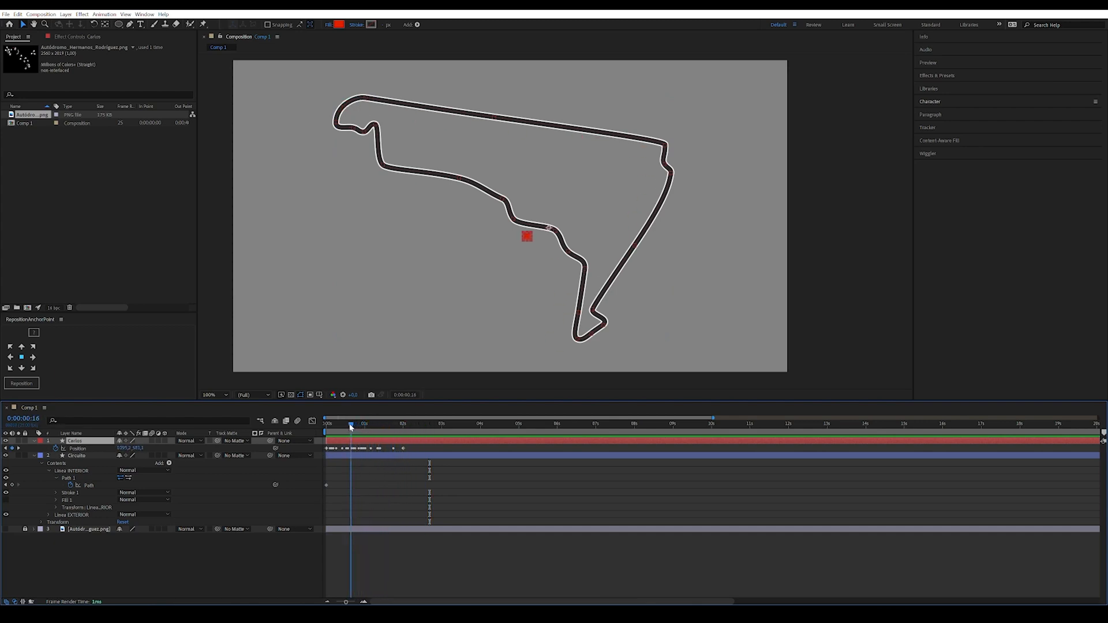
Alt-drag Carlos's last Position keyframe rightward so the lap spans several seconds.
left_click(325, 423)
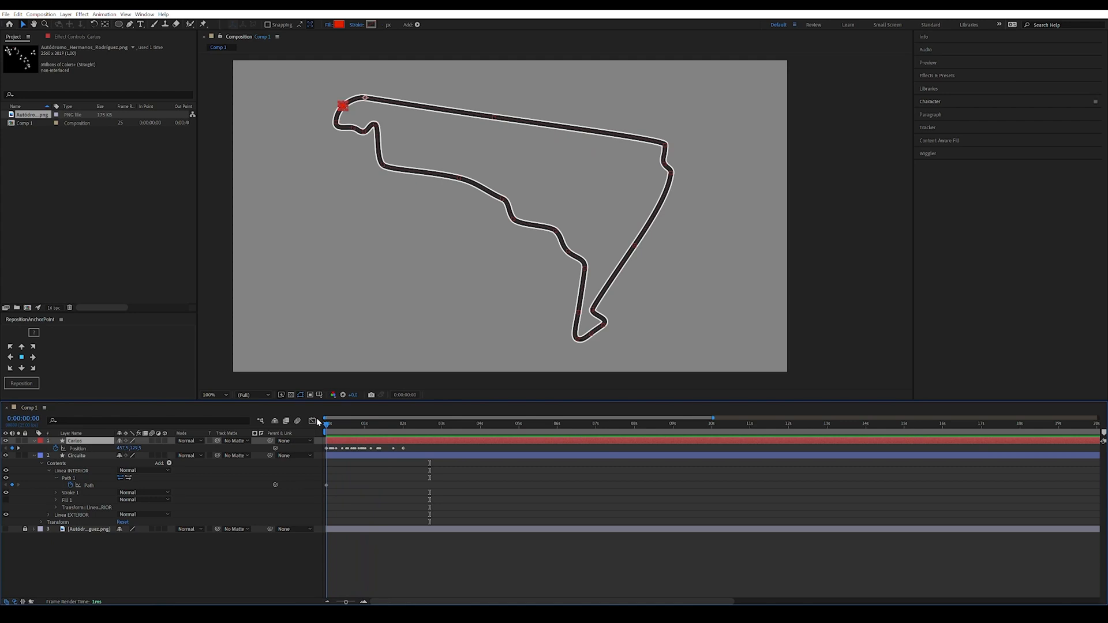
left_click(326, 424)
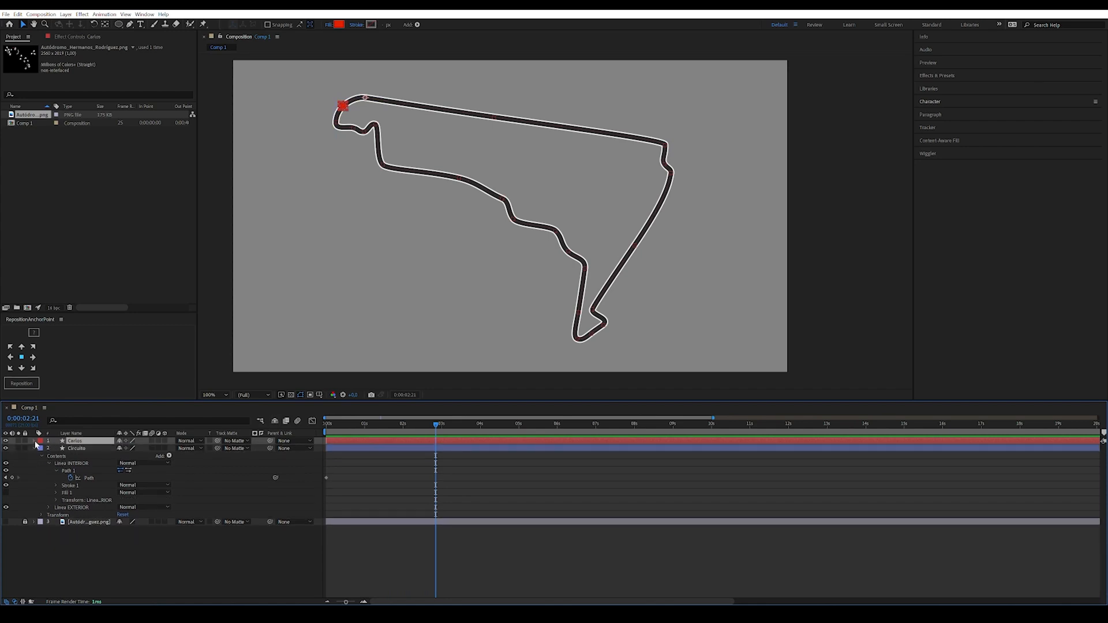
left_click(43, 440)
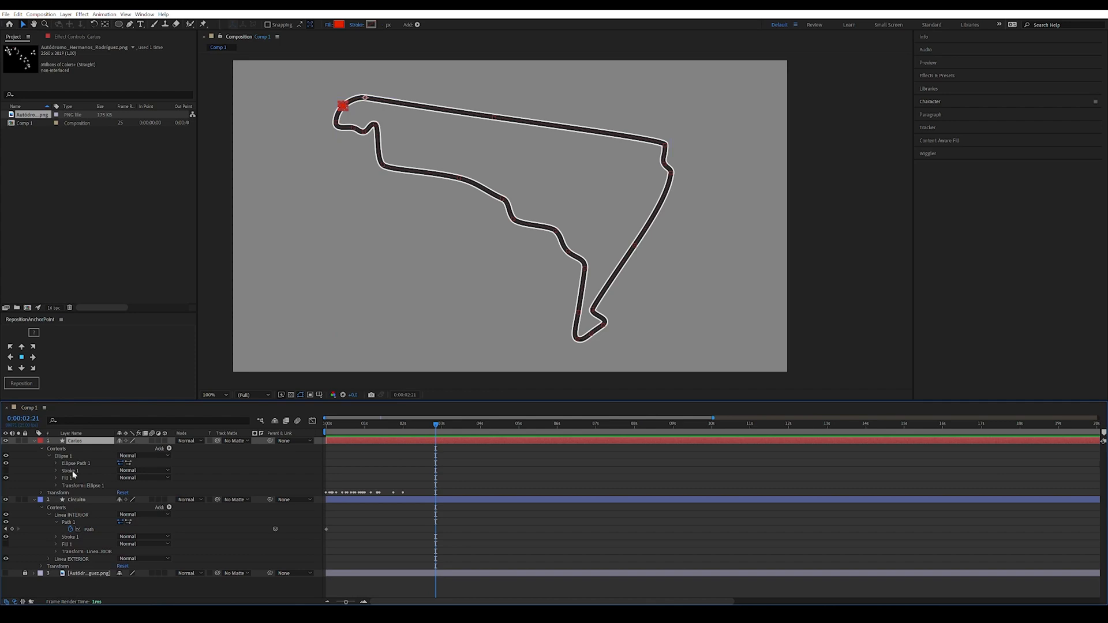
left_click(46, 484)
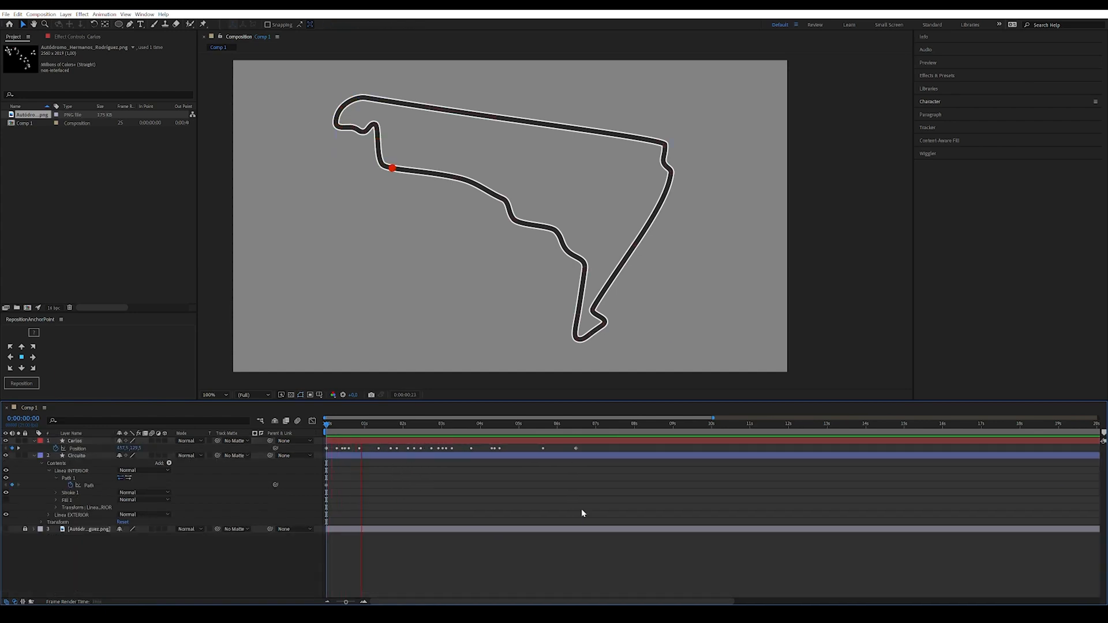
Stretch the lap to the comp's end, preview it, and add an empty text layer.
left_click(390, 424)
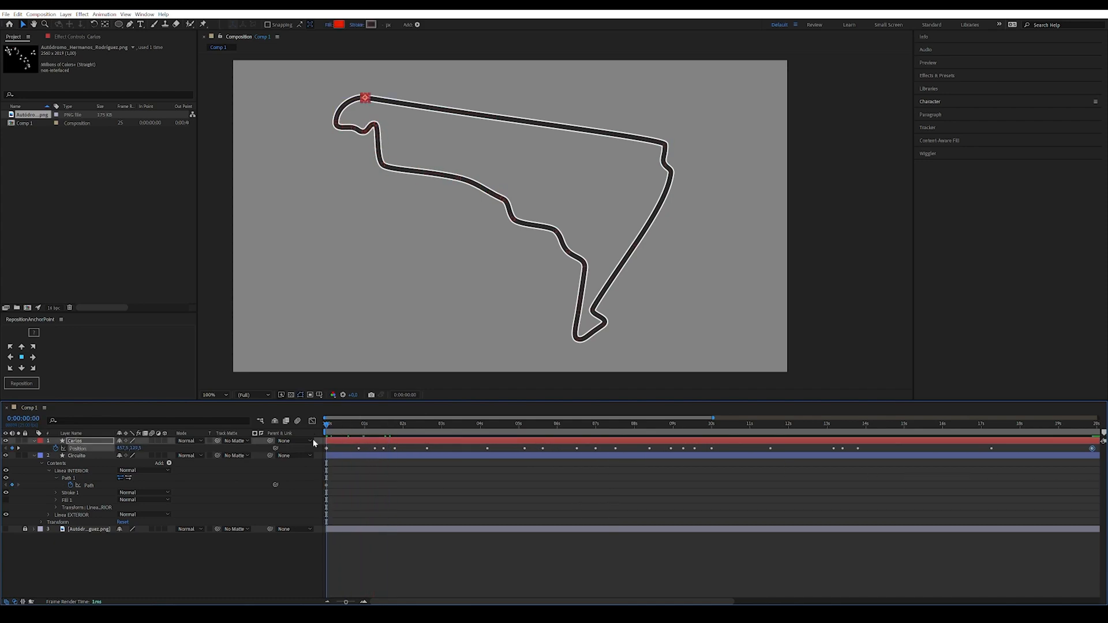
left_click(354, 424)
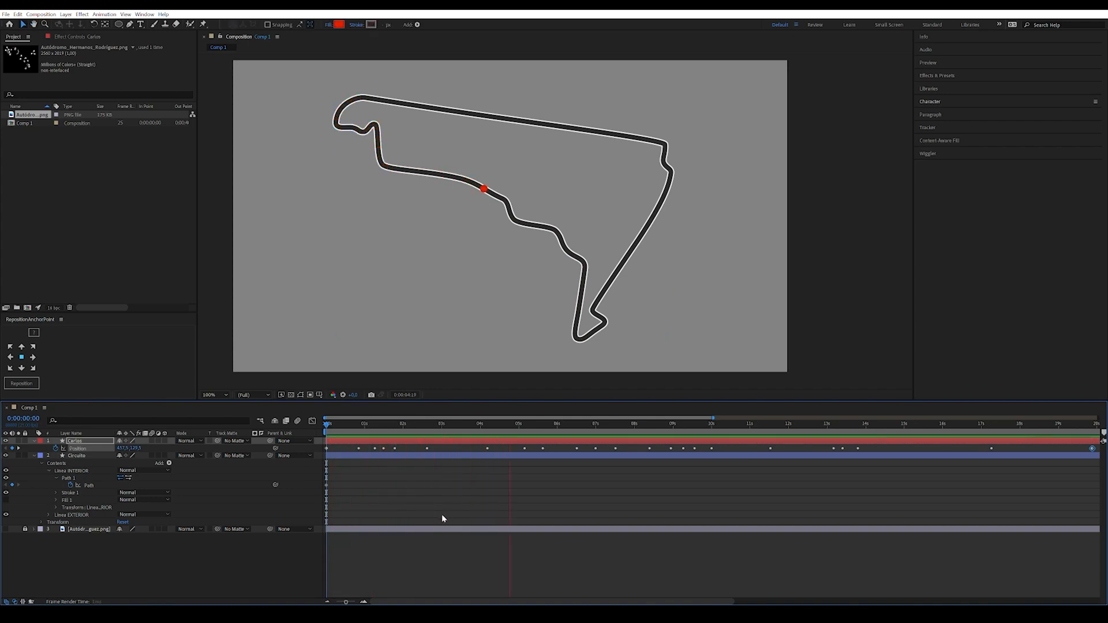
left_click(588, 423)
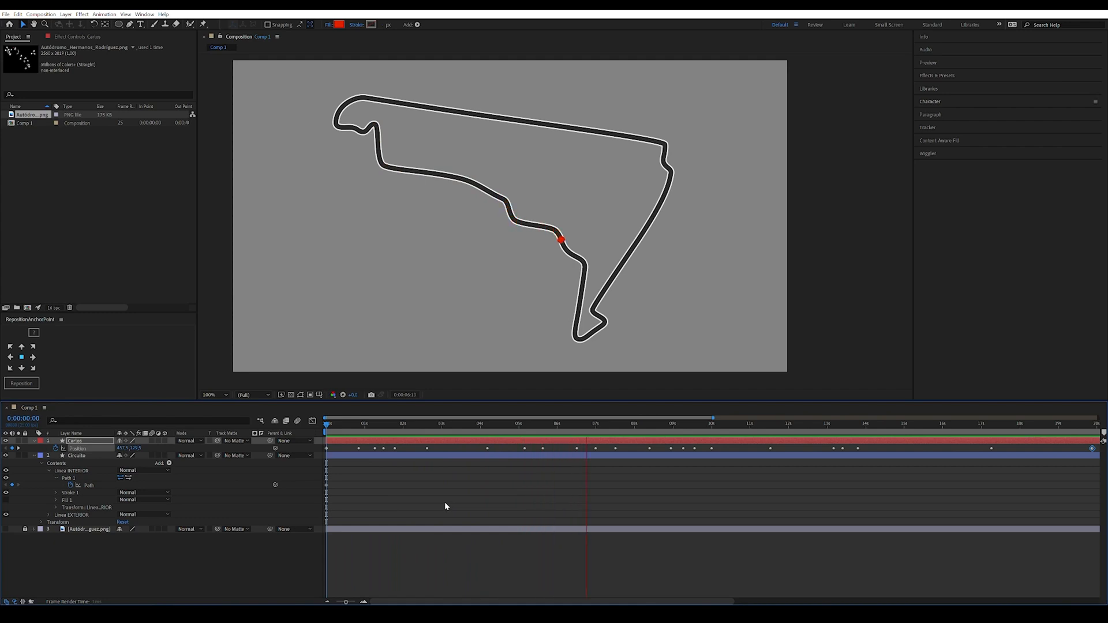
left_click(658, 424)
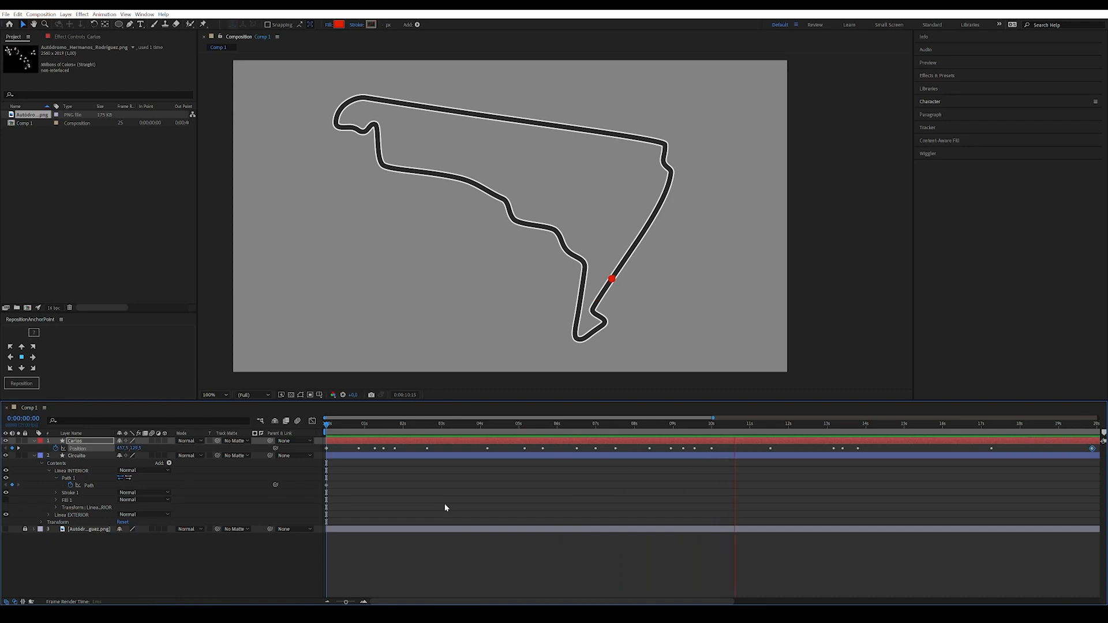
left_click(768, 424)
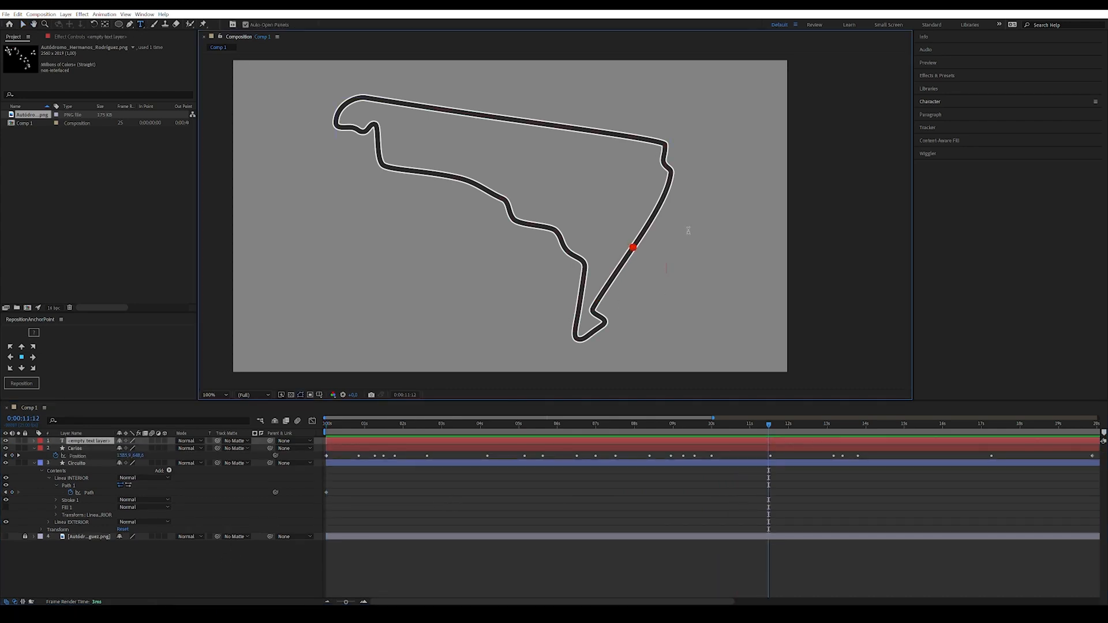
Type the SAI label, parent it to 2. Carlos, and scrub to confirm it follows.
type("SAI")
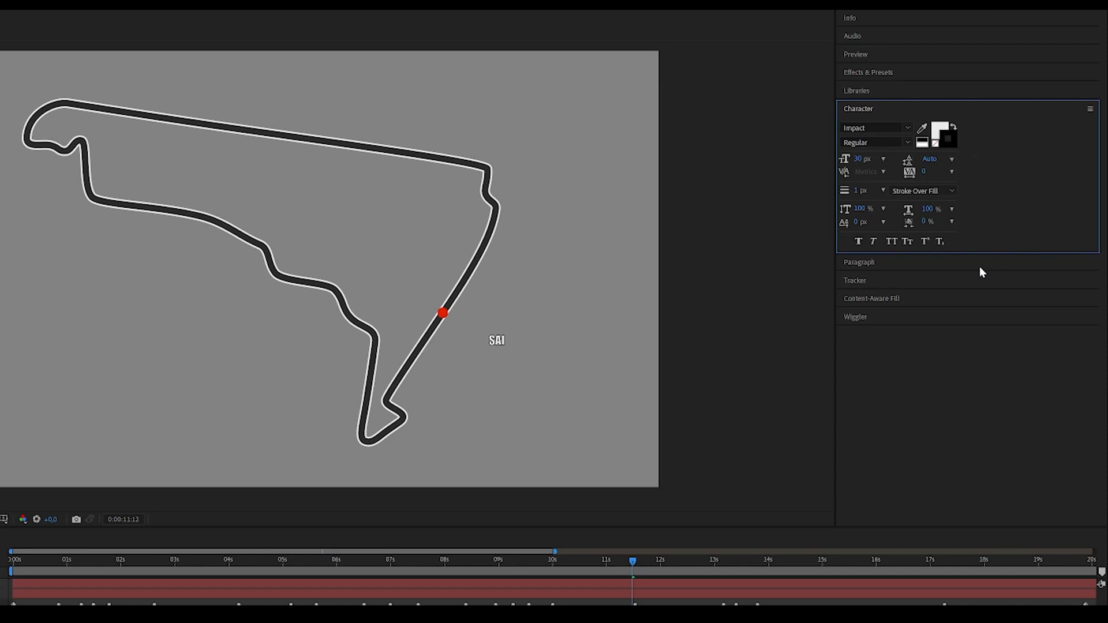
mouse_move(918, 287)
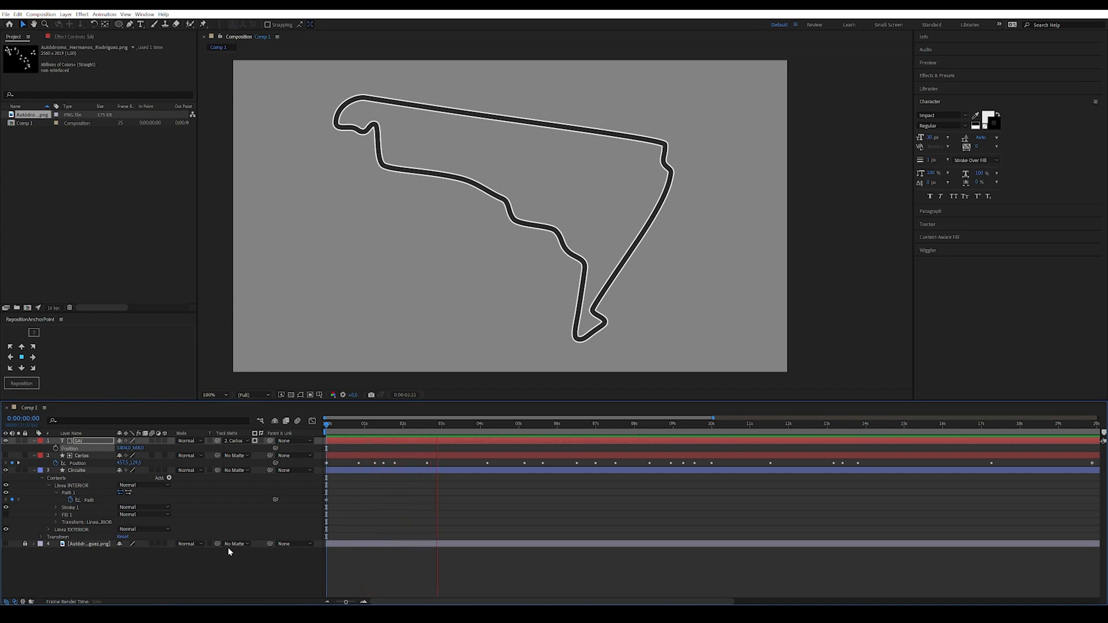
left_click(494, 424)
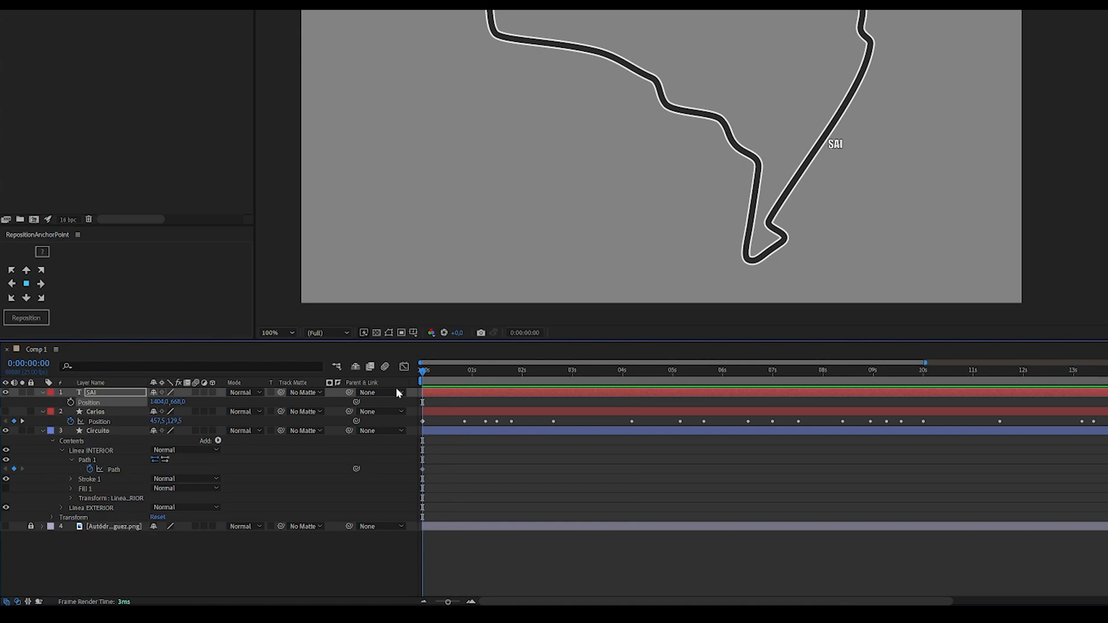
left_click(1000, 371)
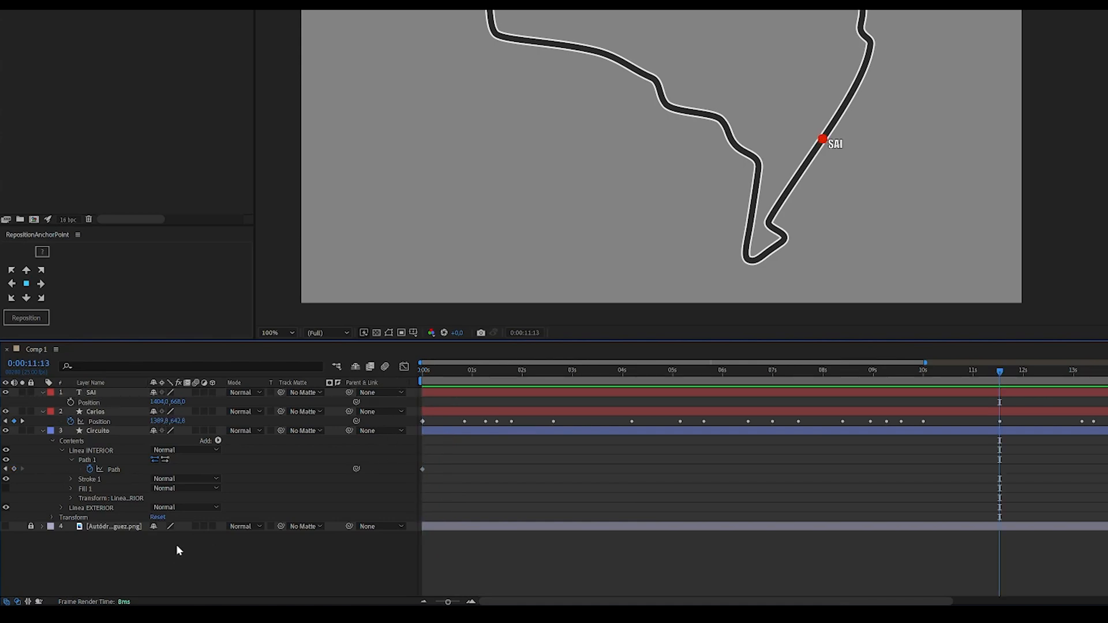
mouse_move(351, 397)
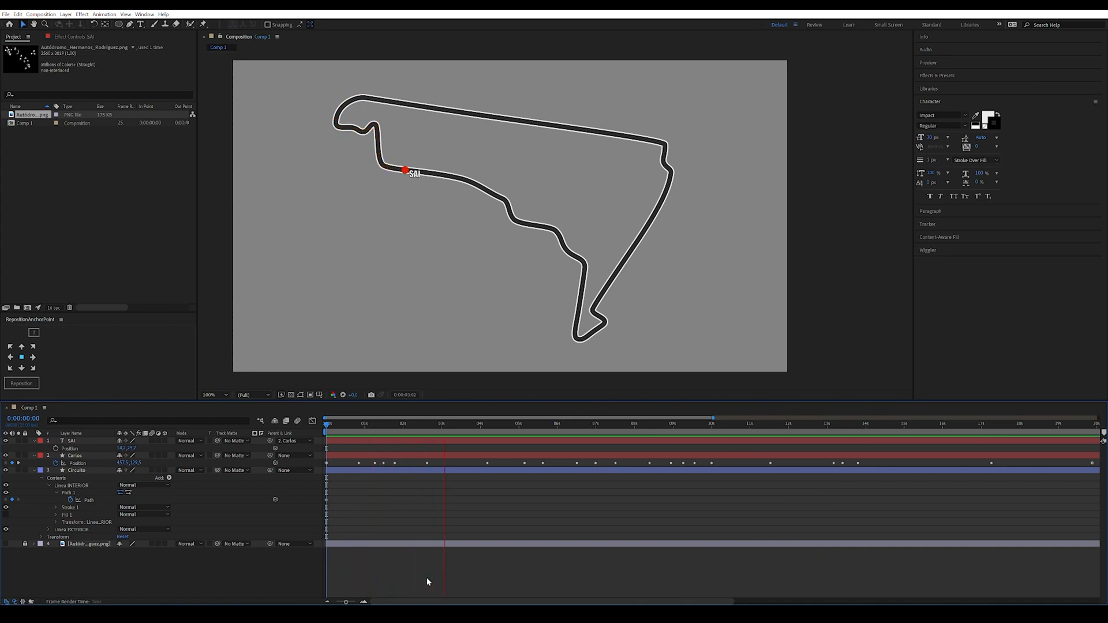
left_click(505, 424)
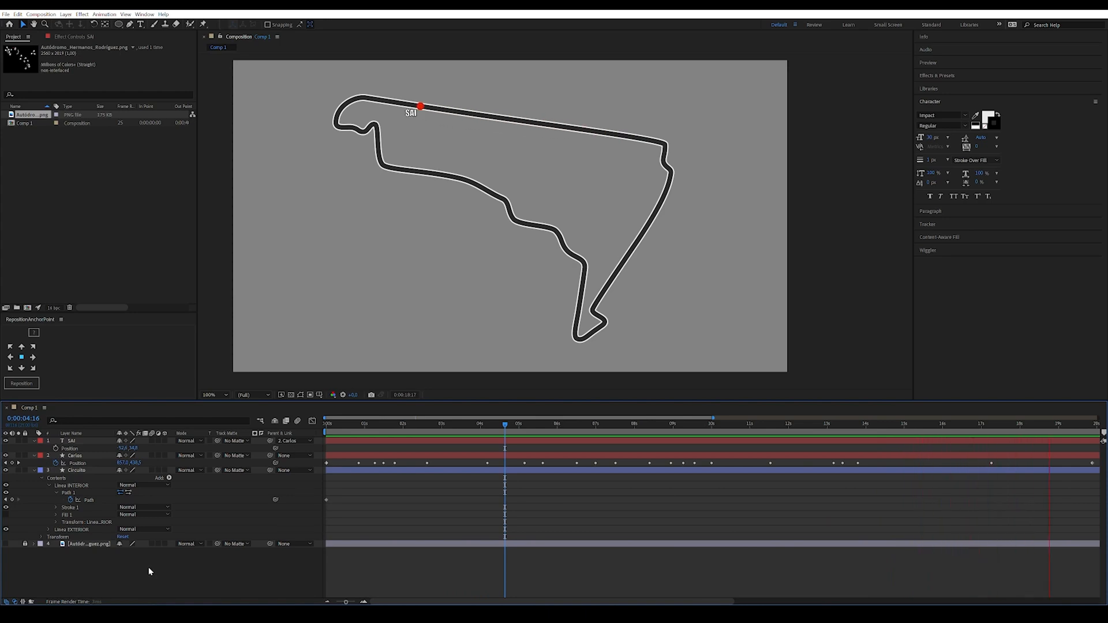
Add a loopOut() expression to Carlos's Position so the lap repeats continuously.
left_click(712, 424)
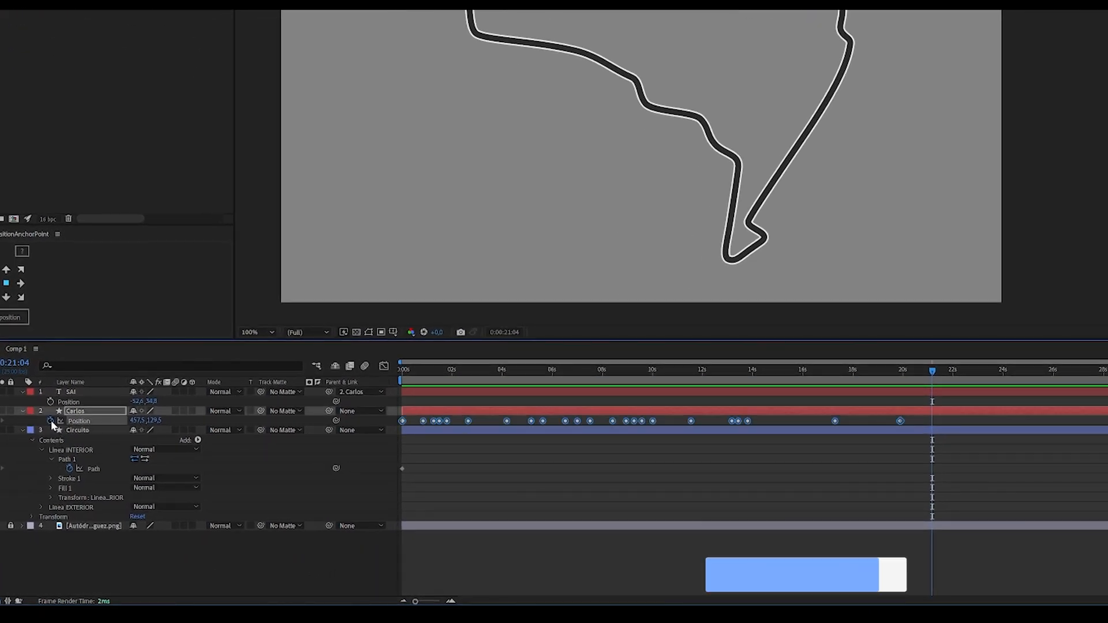
left_click(51, 420)
type("loop")
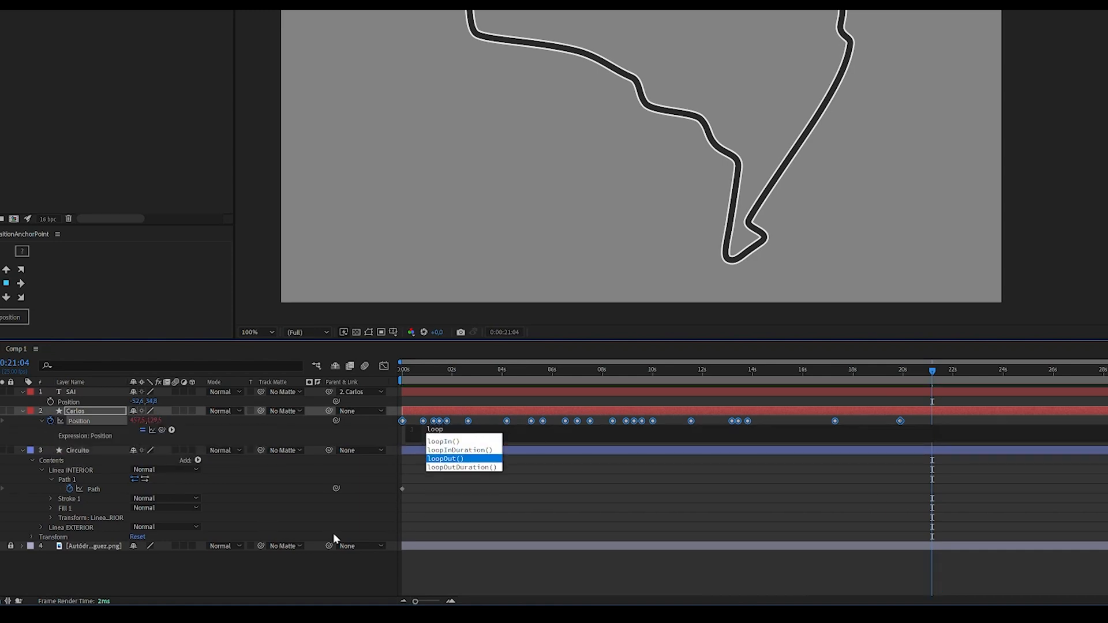
left_click(444, 459)
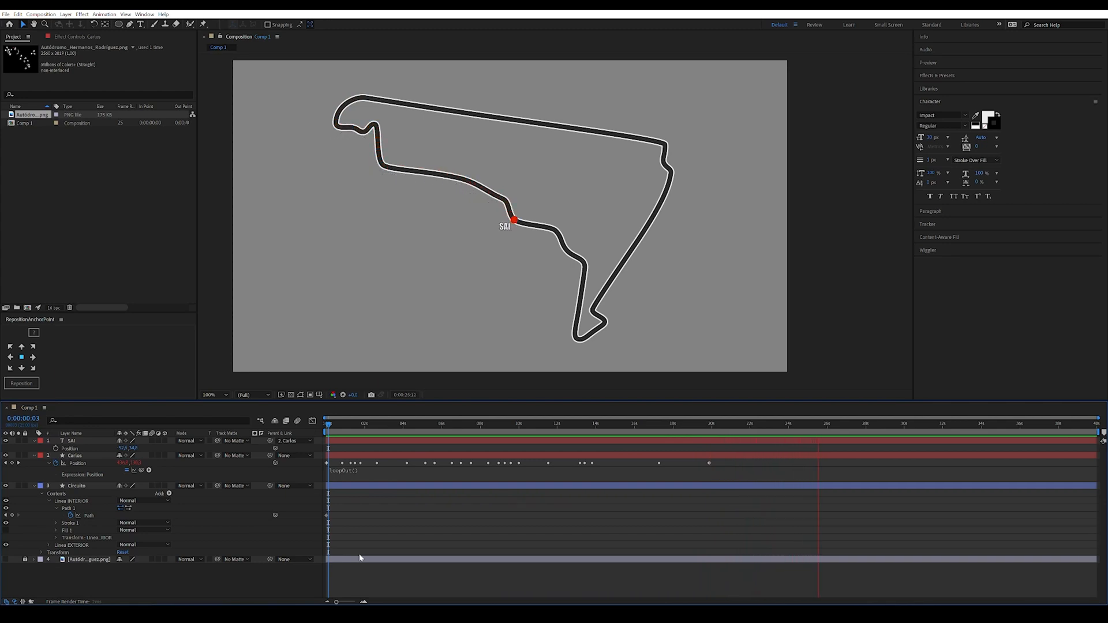
left_click(841, 424)
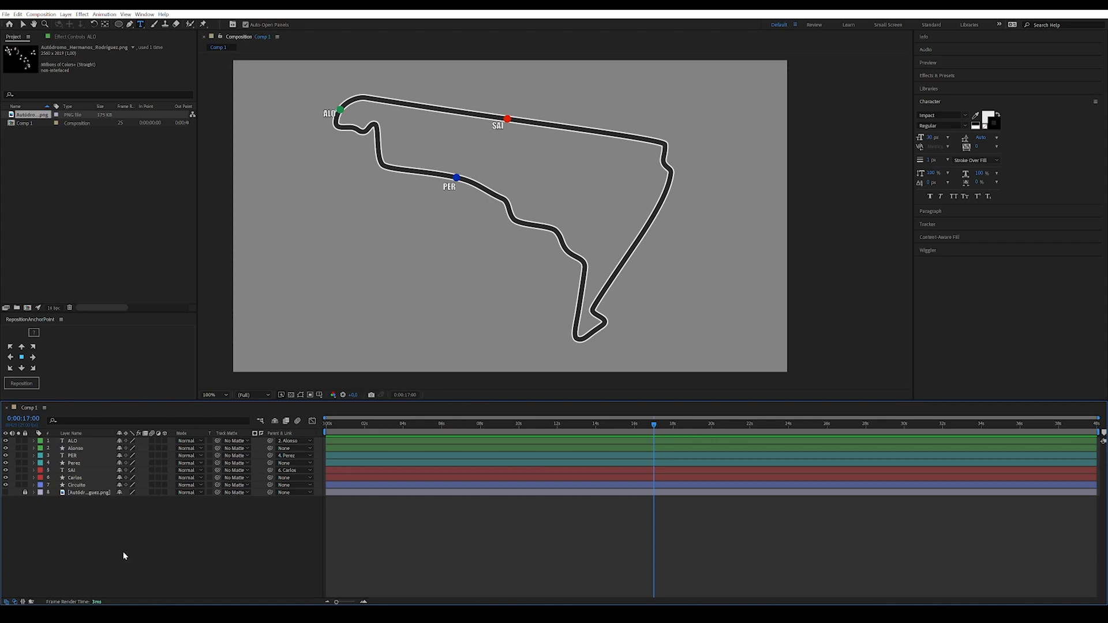
mouse_move(111, 555)
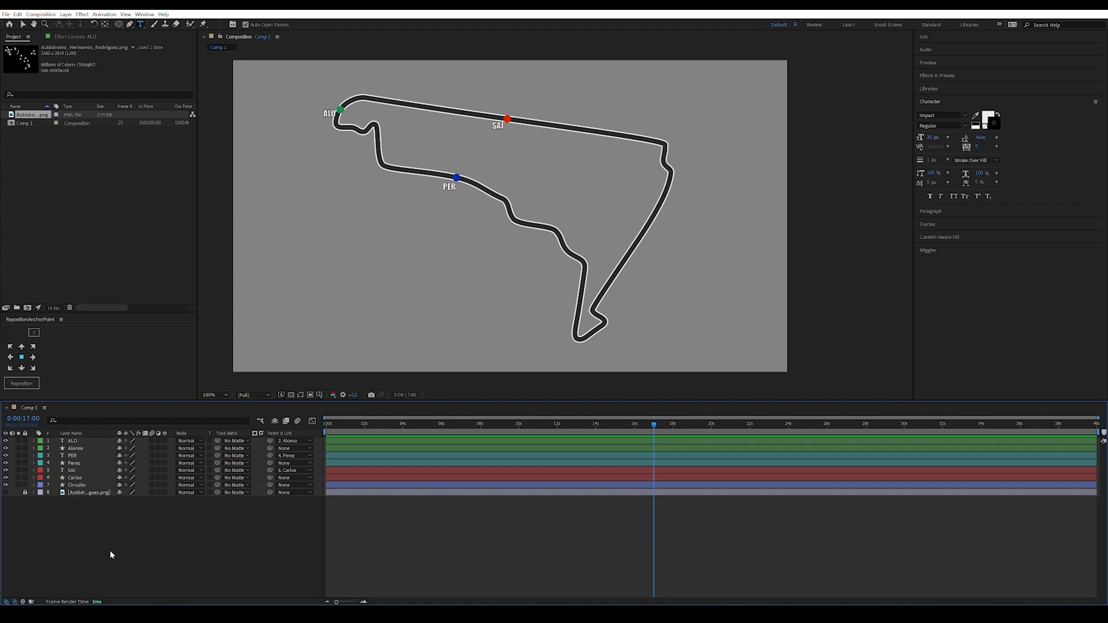
Draw a triangle with the Polygon tool and convert its Polystar Path to Bezier.
left_click(118, 25)
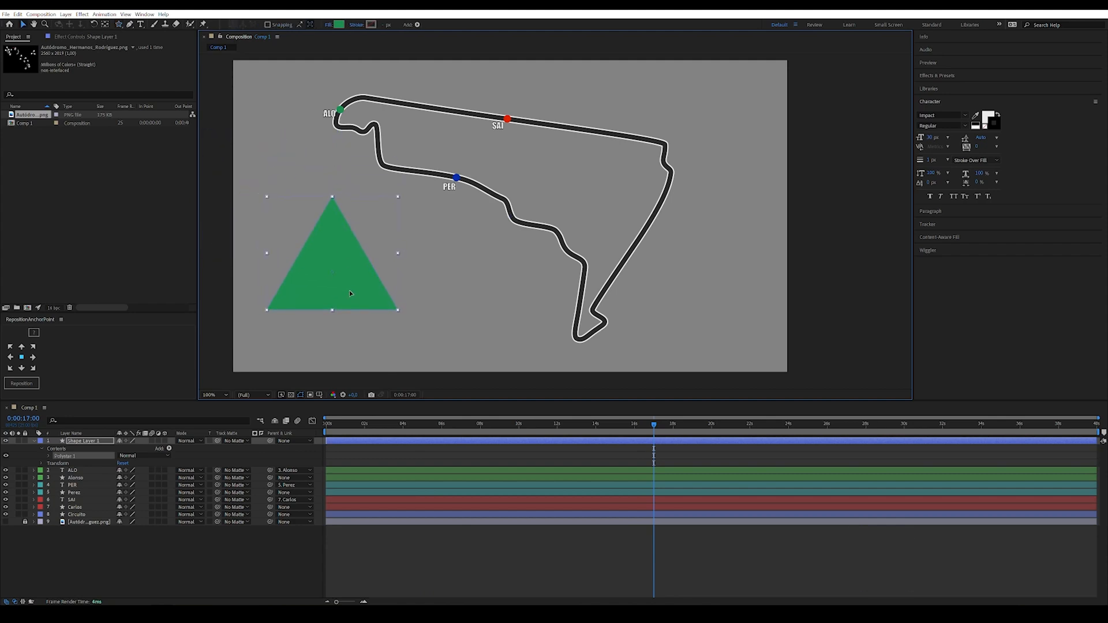
left_click(40, 455)
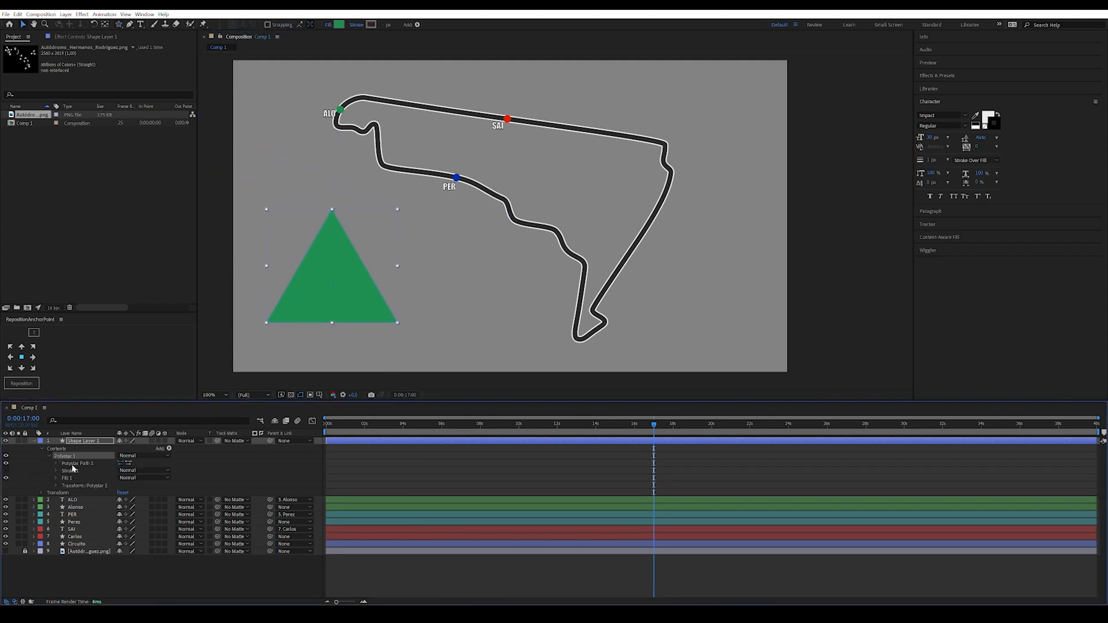
right_click(75, 464)
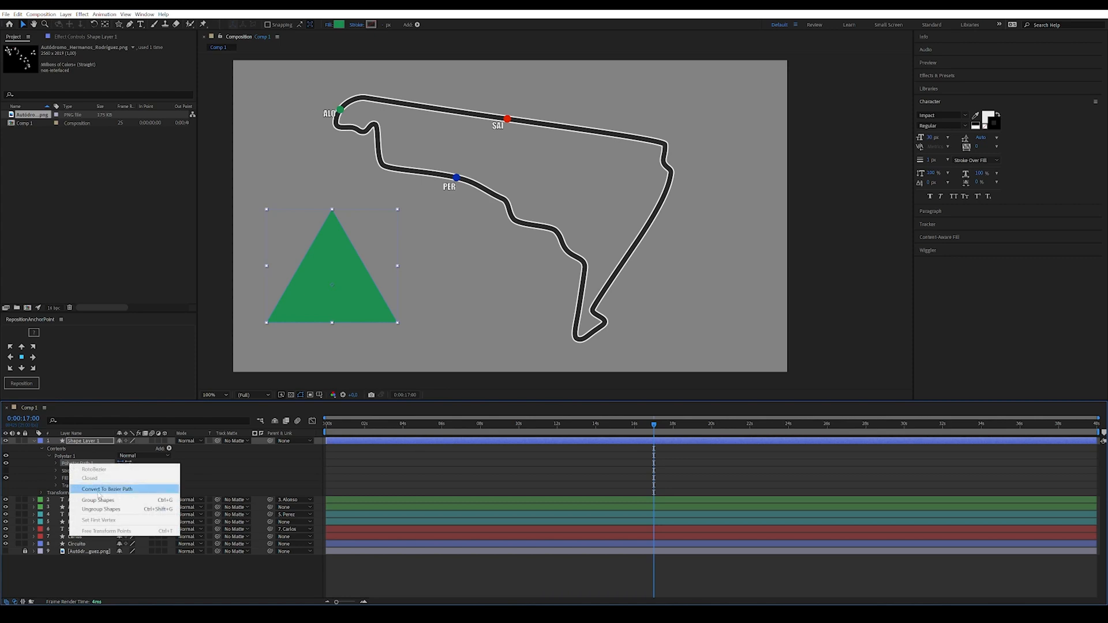
left_click(106, 489)
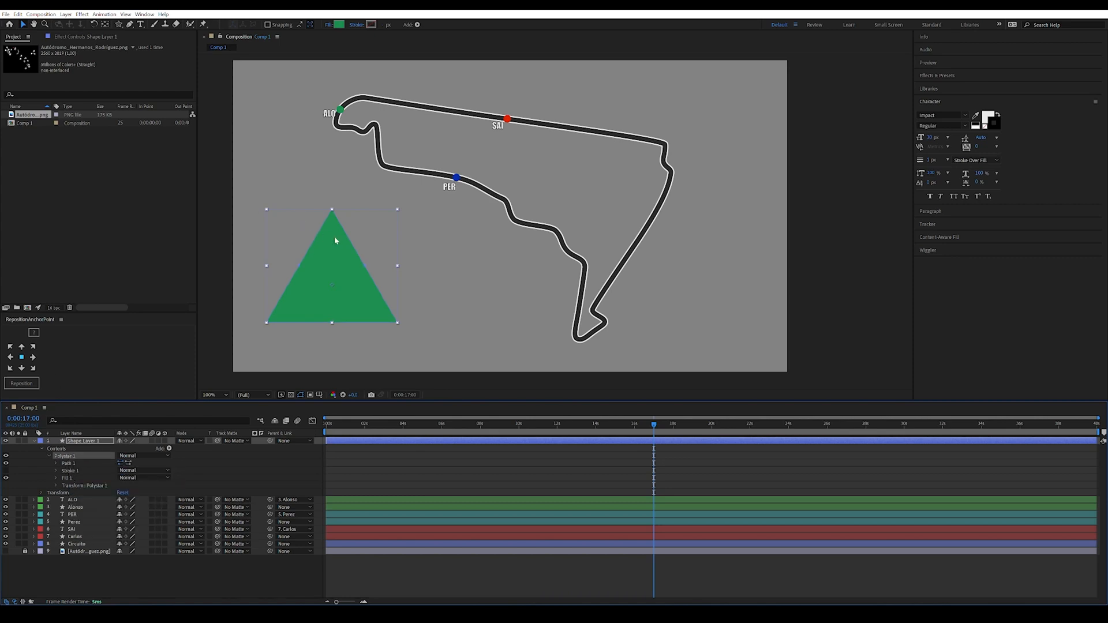
Give the triangle a light green fill and scale it down.
left_click(67, 462)
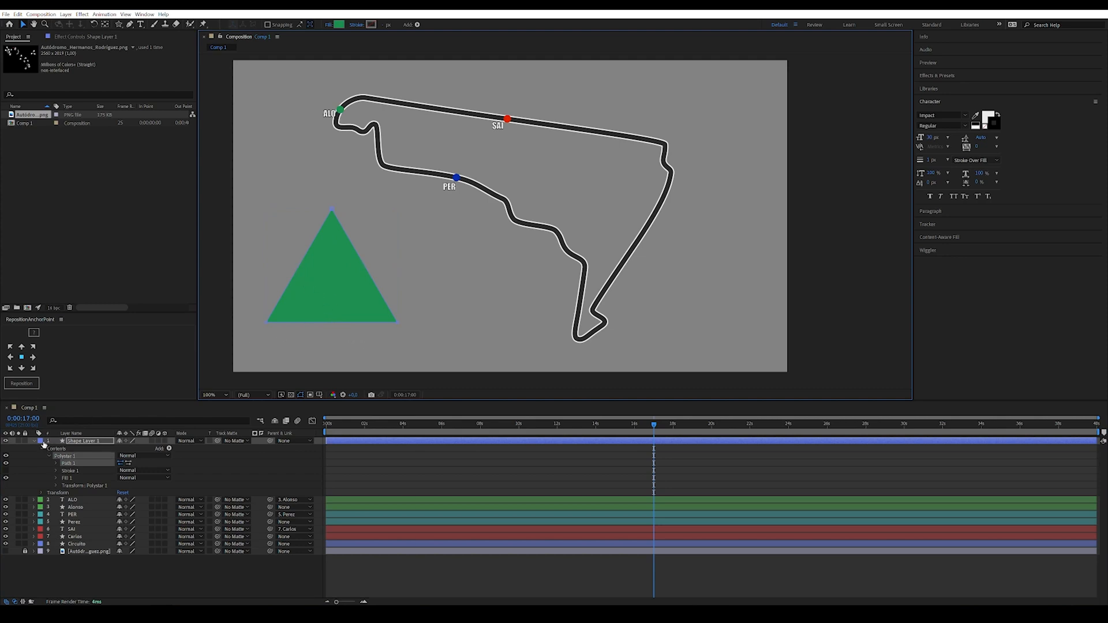
left_click(332, 275)
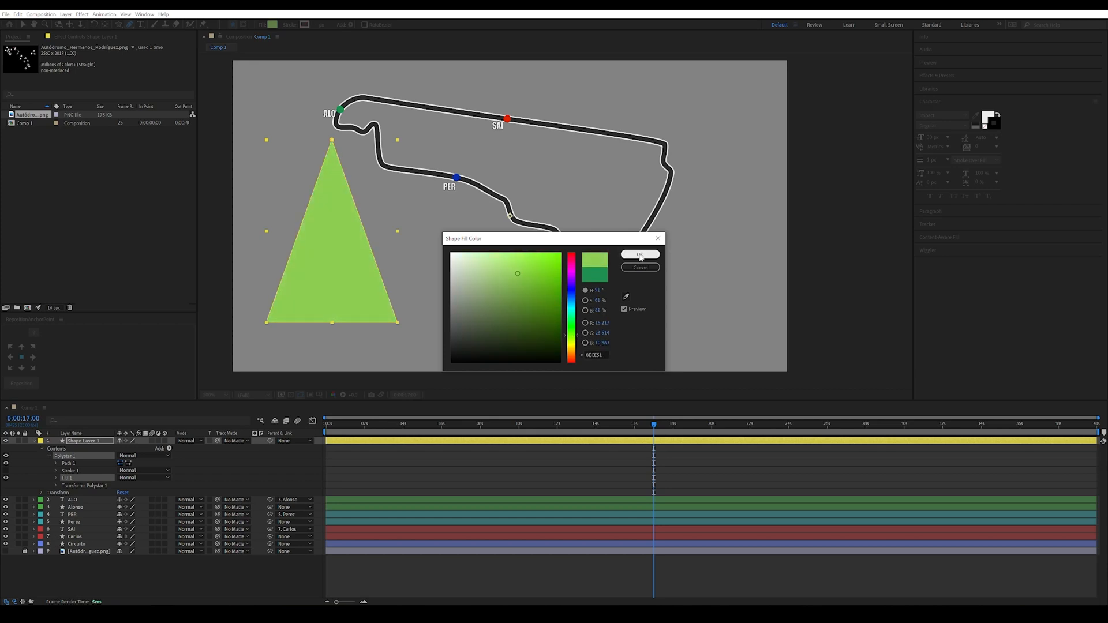
left_click(639, 254)
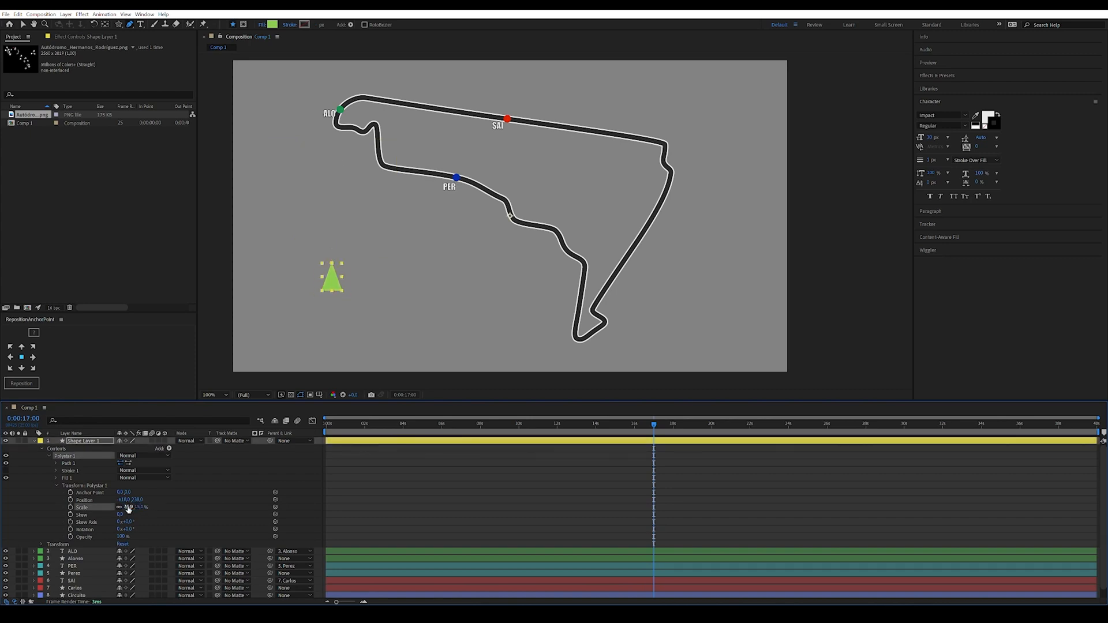
Keyframe the triangle's Position and Opacity, looping both with loopOut().
left_click(345, 424)
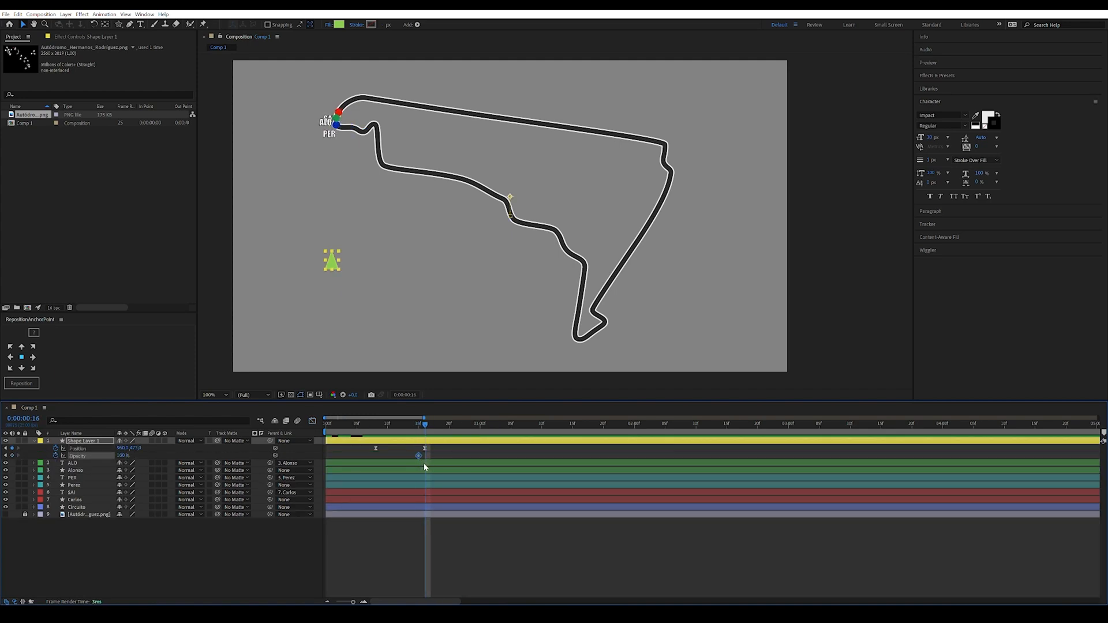
left_click(362, 425)
type("loopOut()")
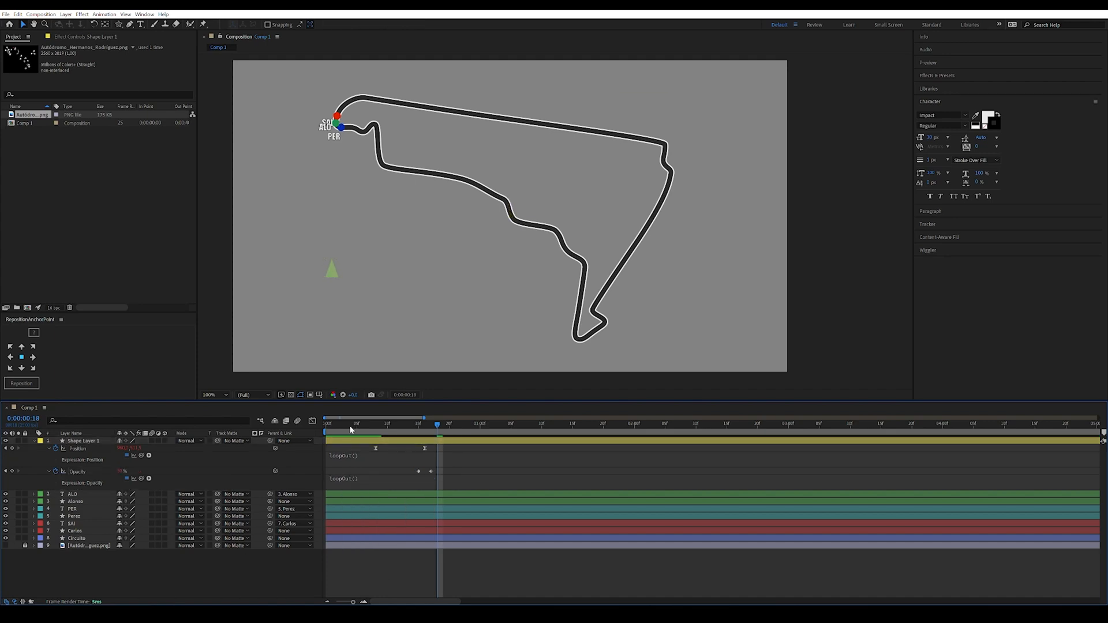
Preview, retime the last Position keyframe, and add extra Opacity keyframes so the triangle blinks.
left_click(350, 423)
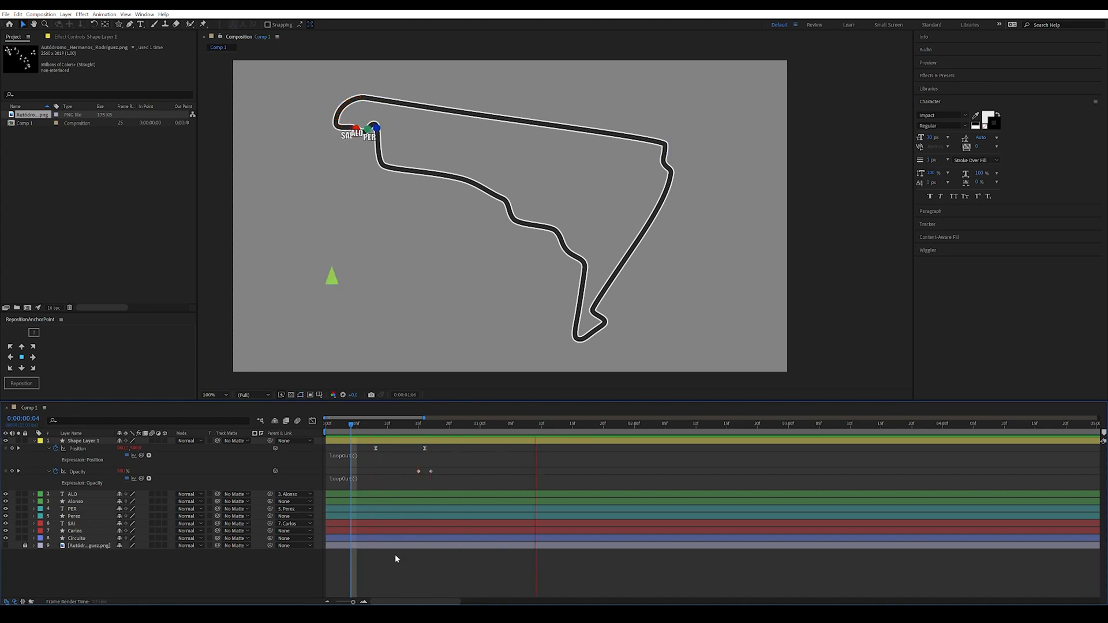
left_click(778, 438)
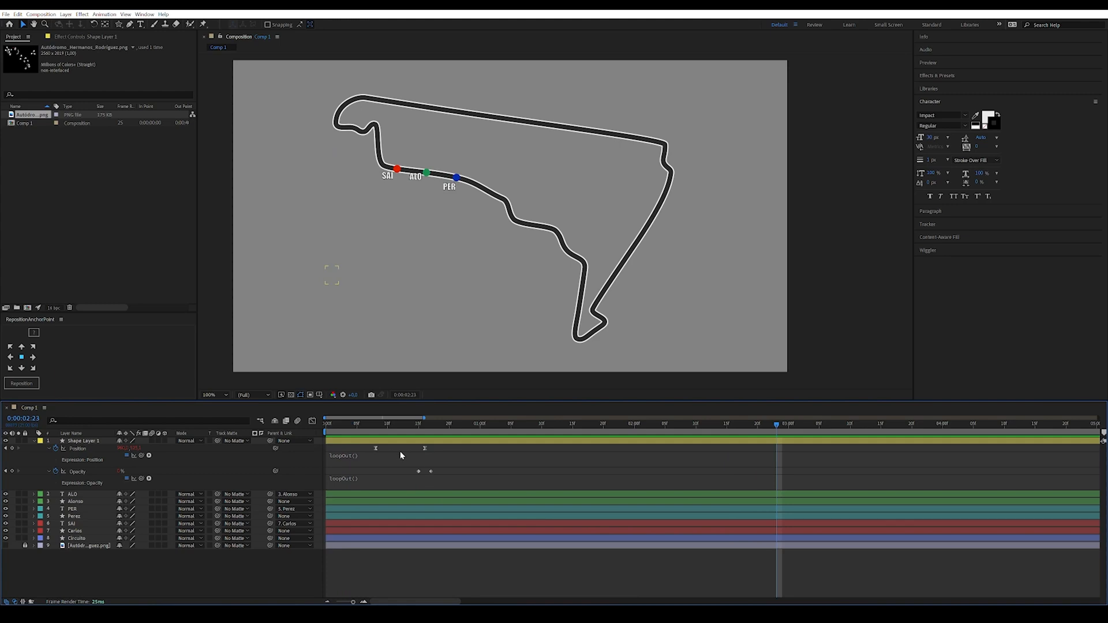
left_click(433, 423)
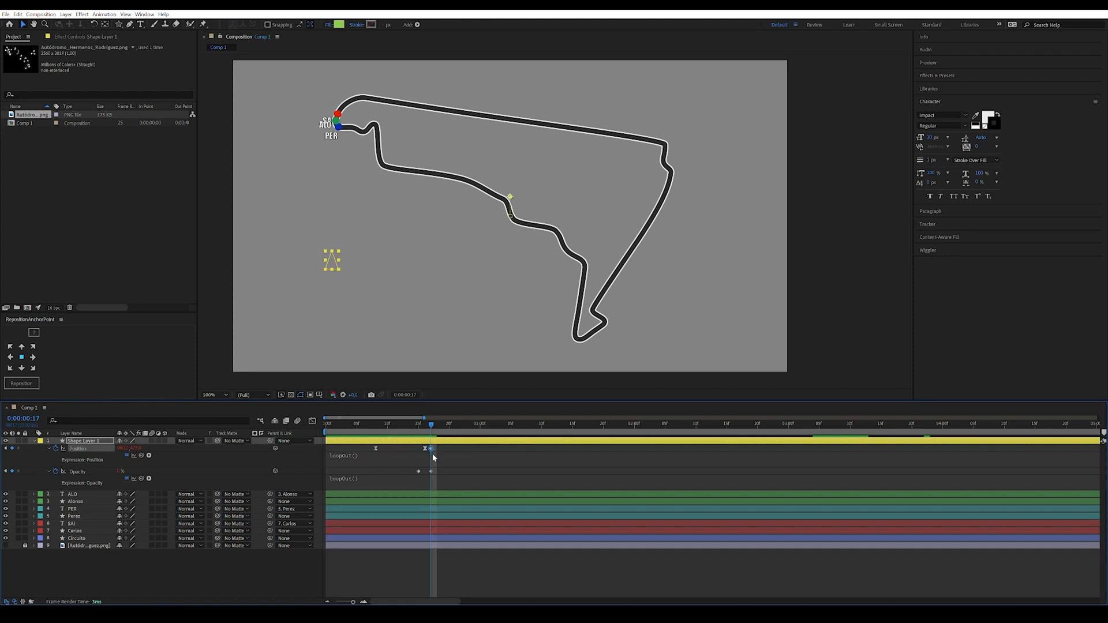
left_click(375, 433)
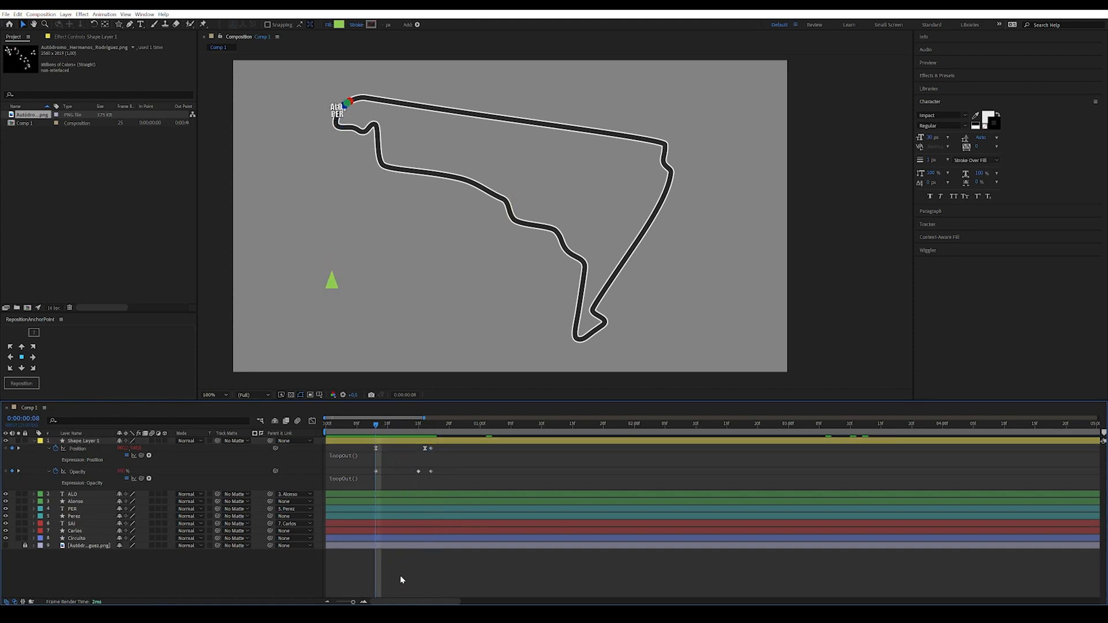
mouse_move(492, 588)
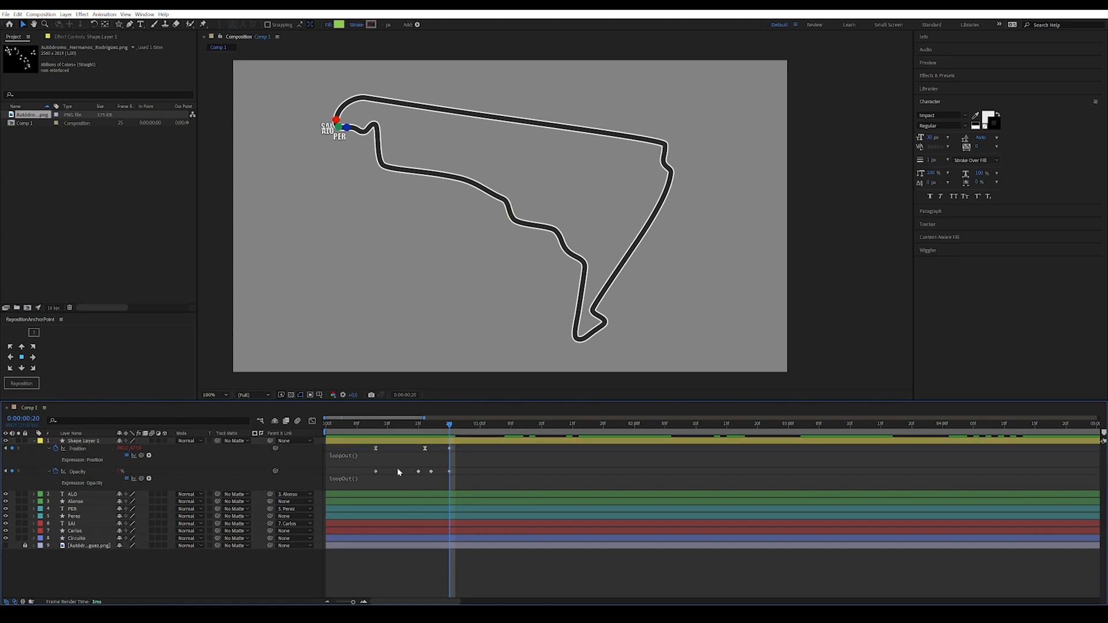
left_click(363, 424)
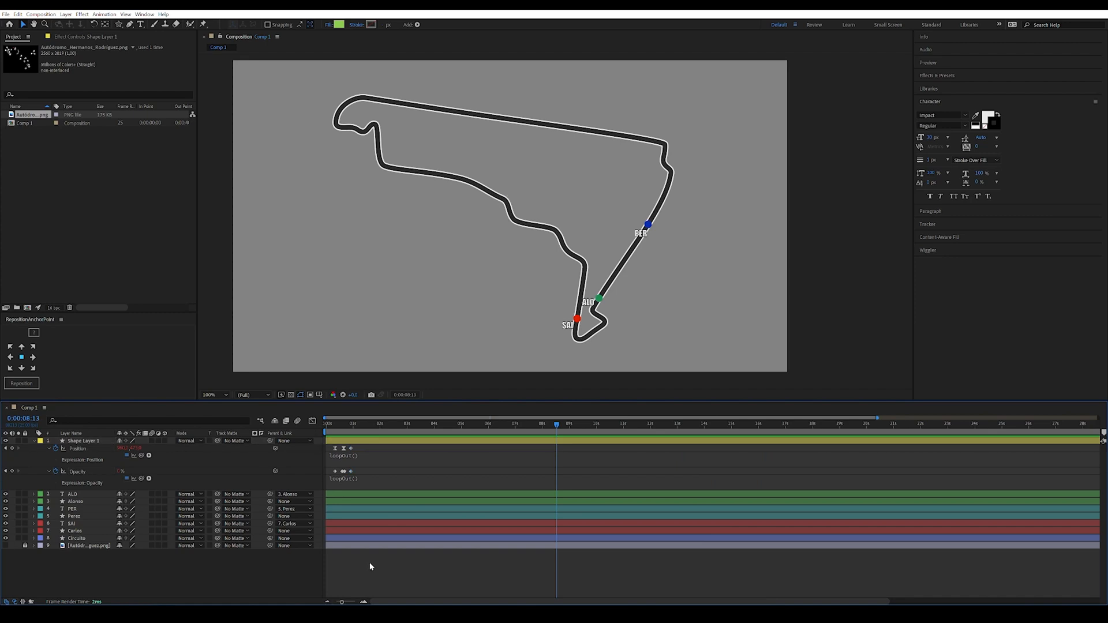
left_click(367, 424)
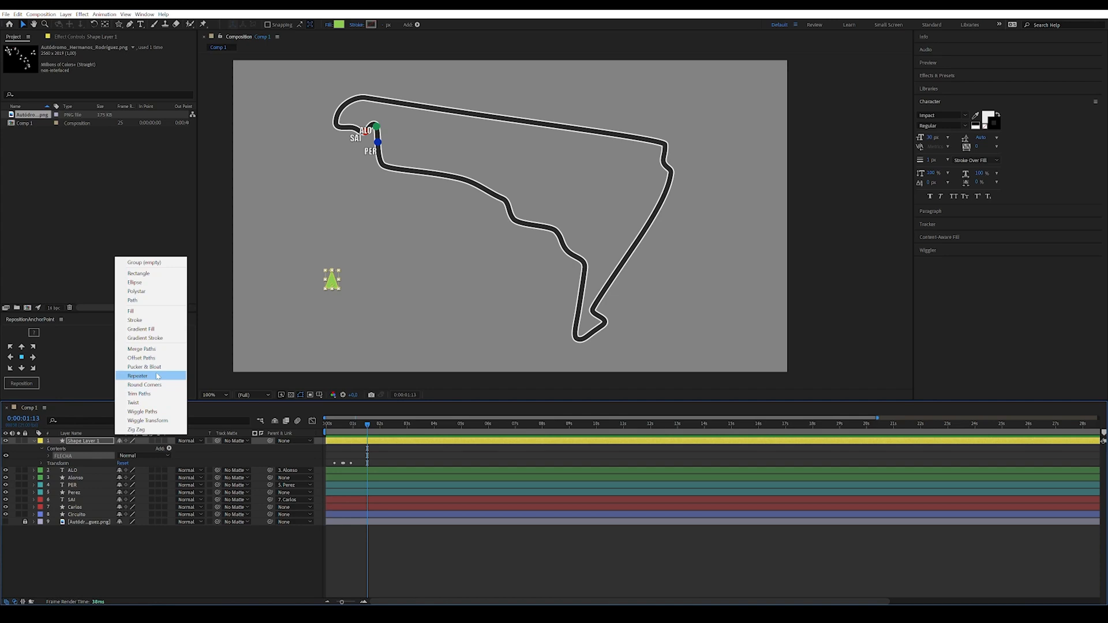
Add repeaters to the triangle shape to multiply it into rows and columns.
left_click(137, 375)
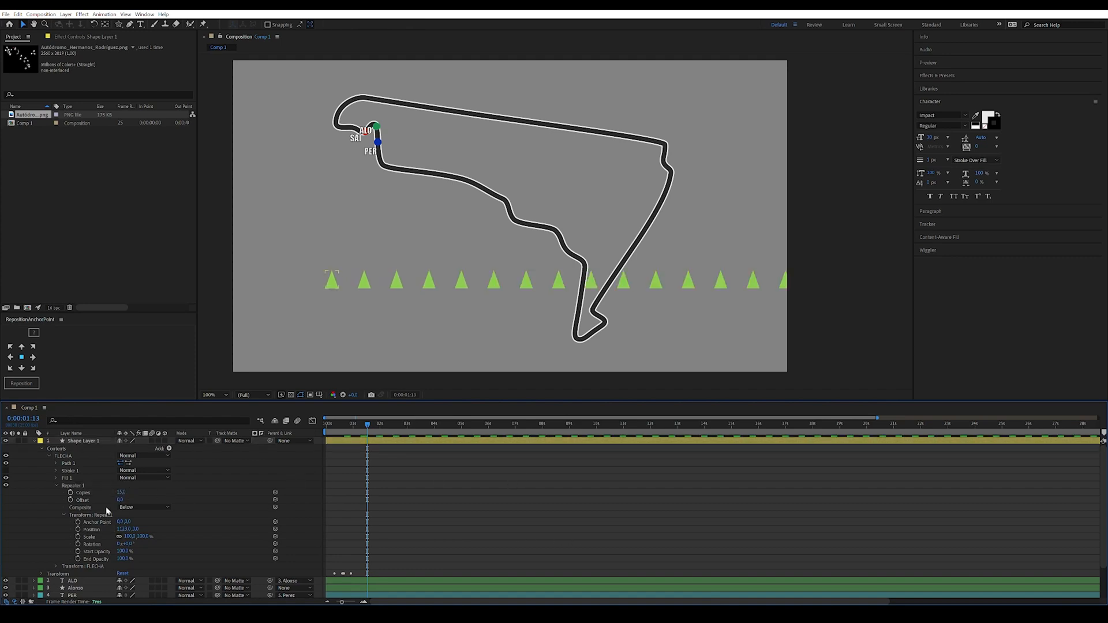
left_click(167, 447)
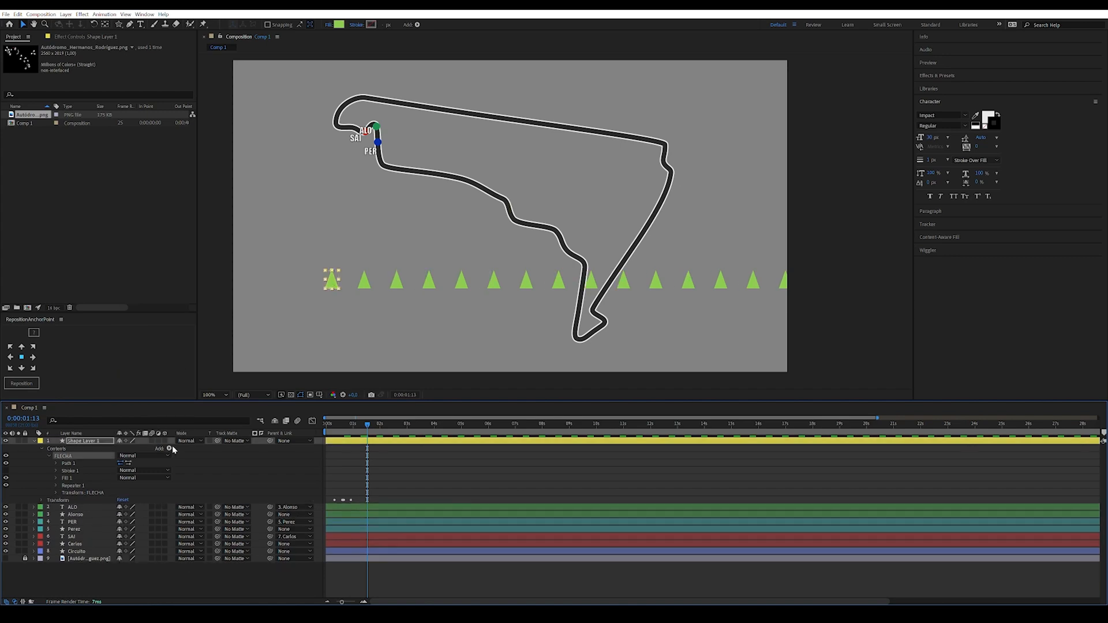
left_click(168, 449)
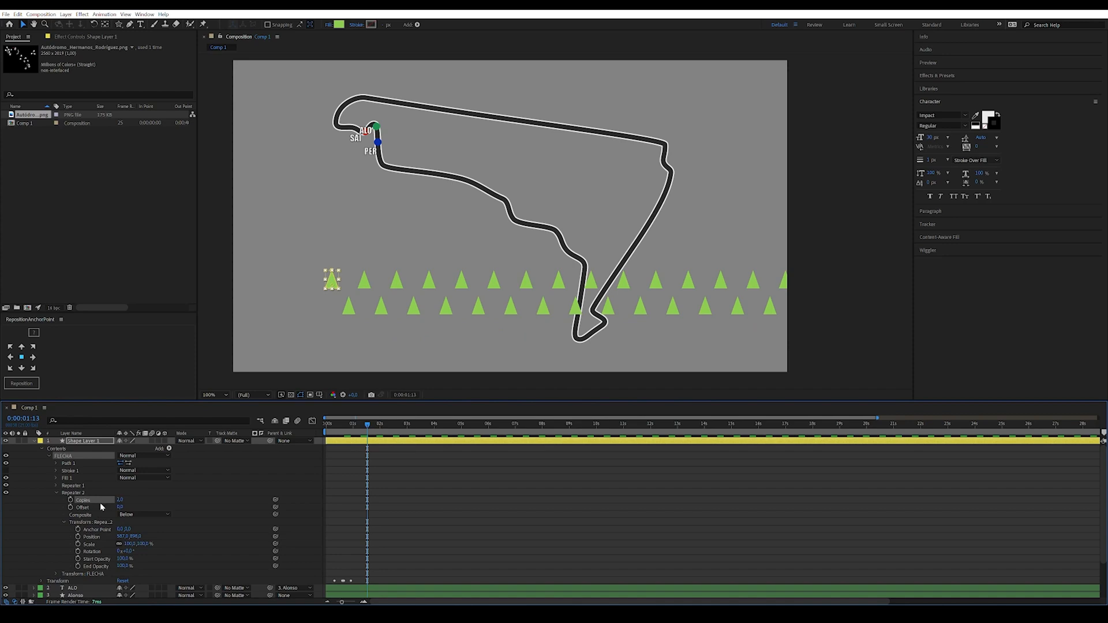
left_click(166, 448)
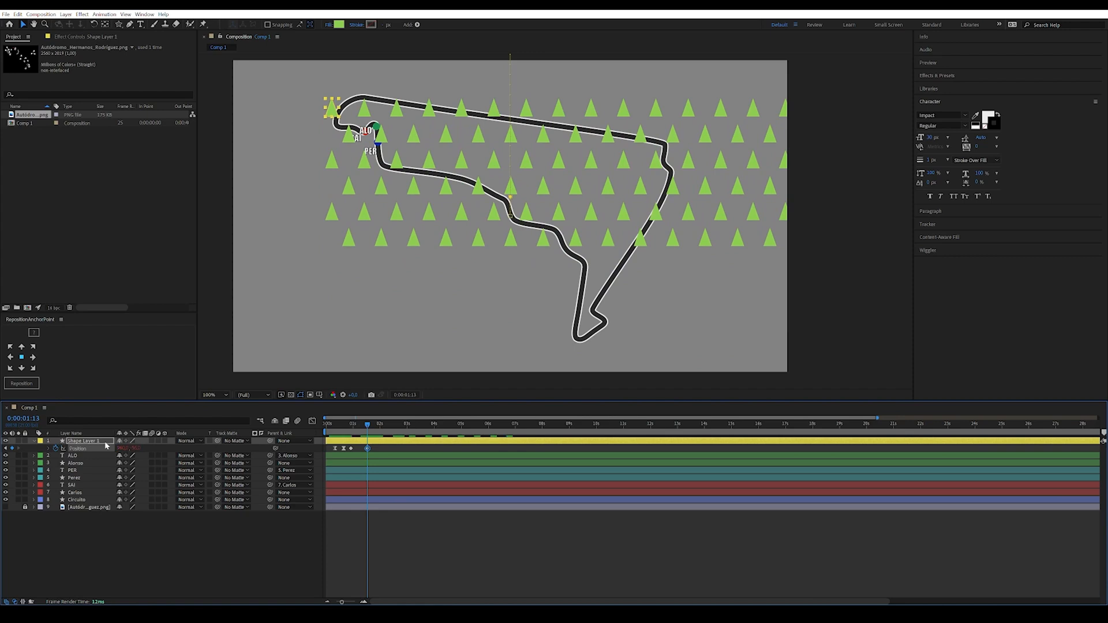
type("repe")
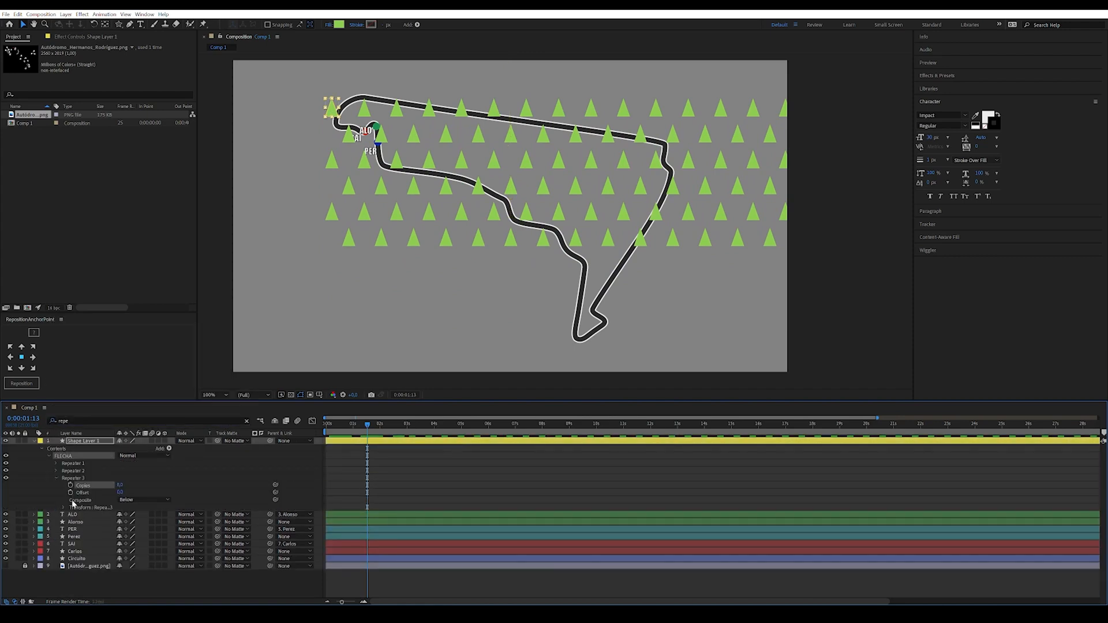
left_click(325, 424)
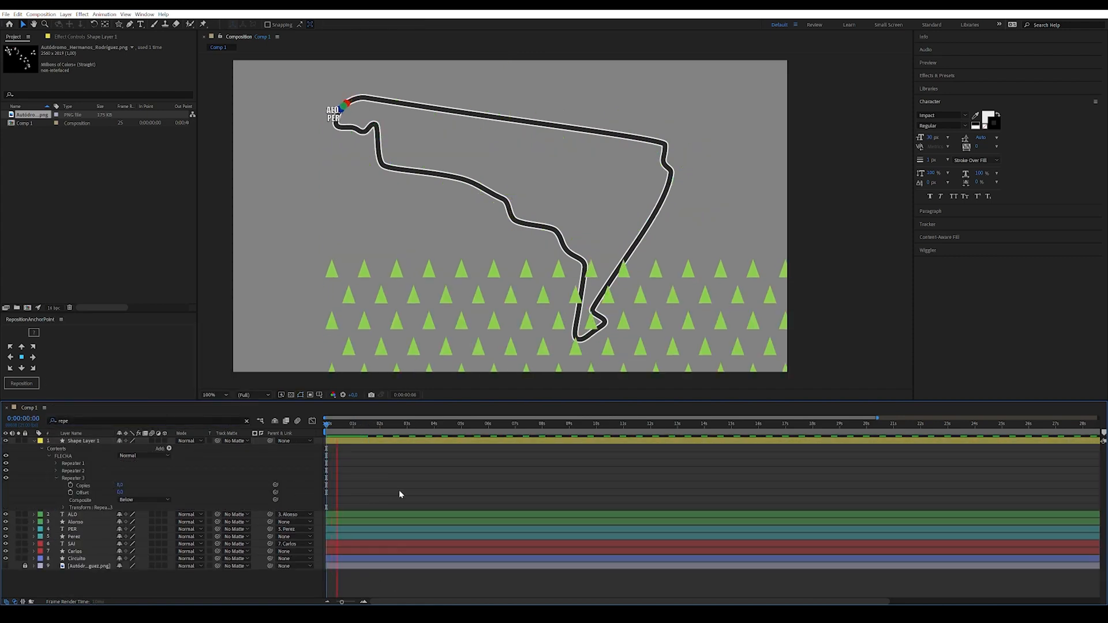
Scrub through the timeline to check the triangle grid's motion.
left_click(382, 424)
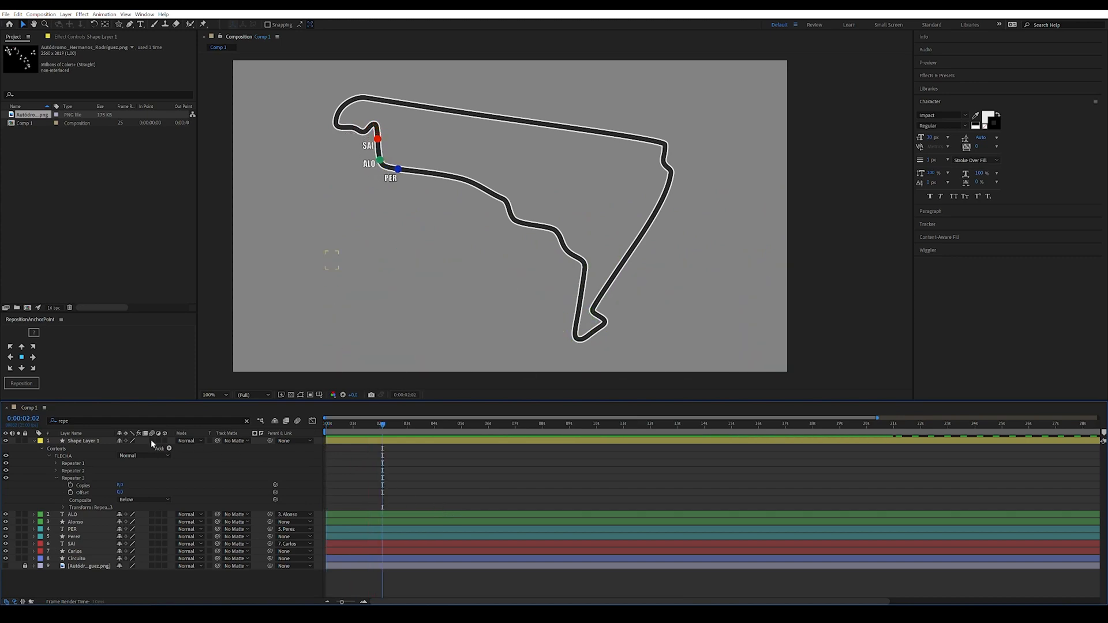
mouse_move(69, 537)
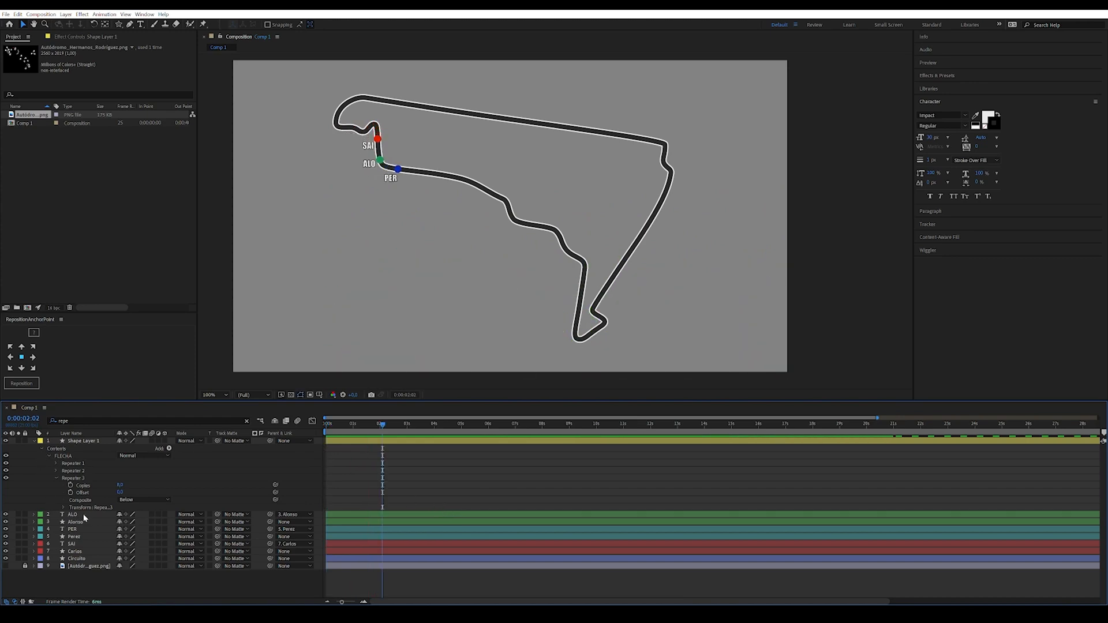
left_click(345, 423)
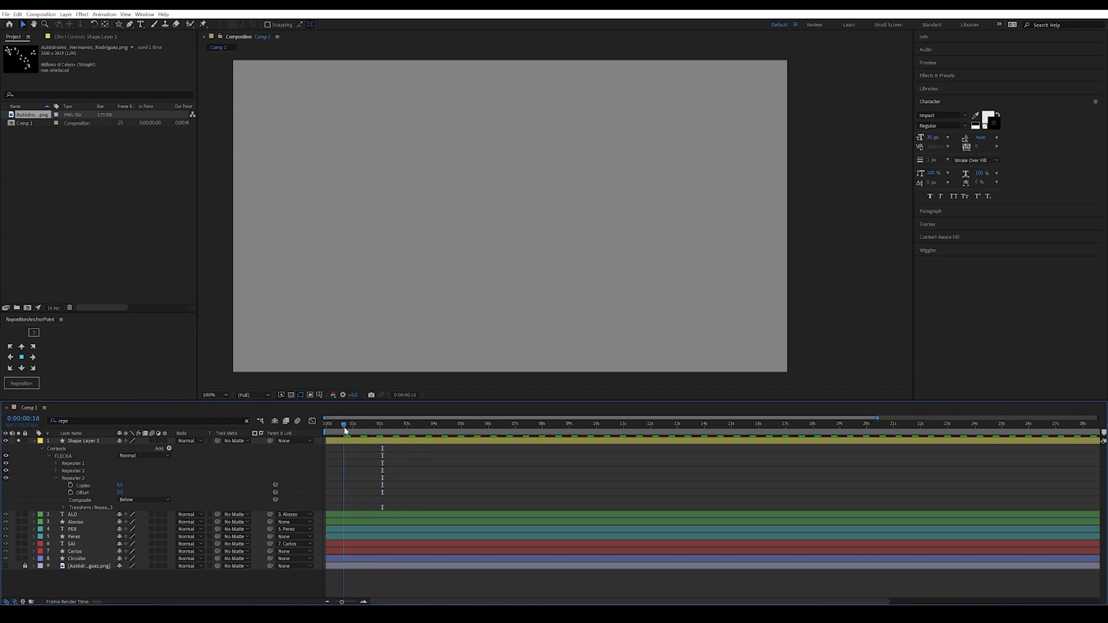
left_click(325, 425)
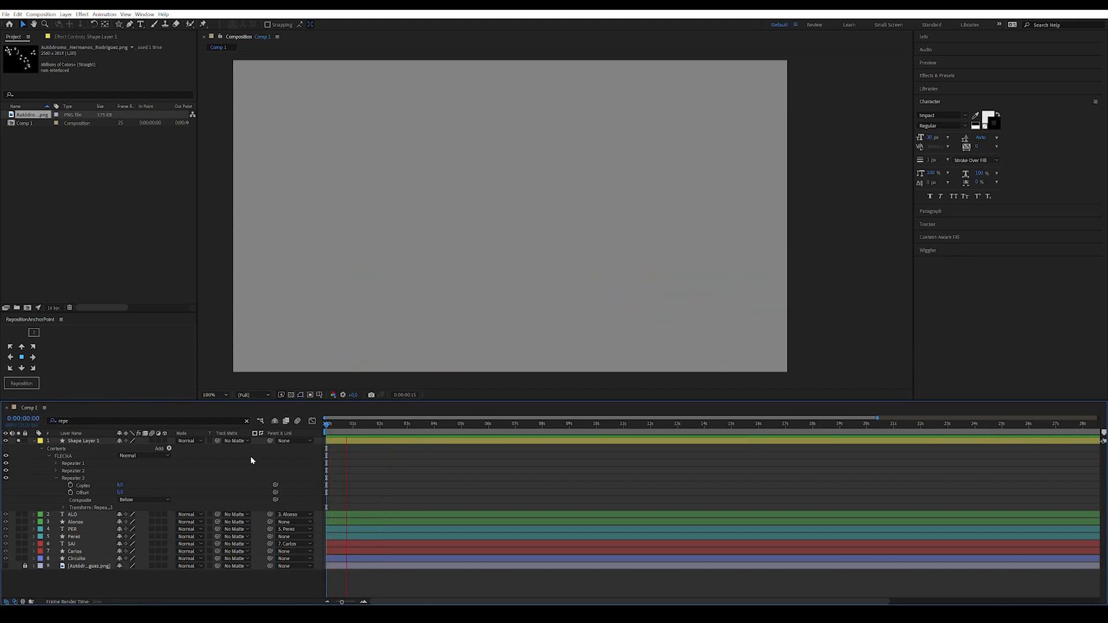
left_click(395, 423)
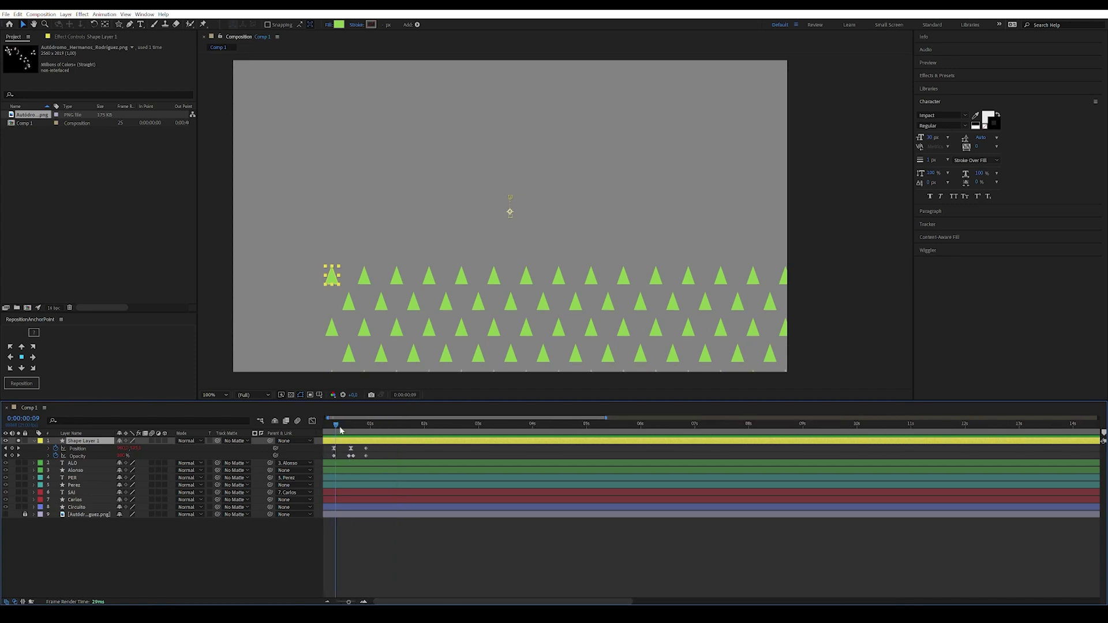
left_click(337, 424)
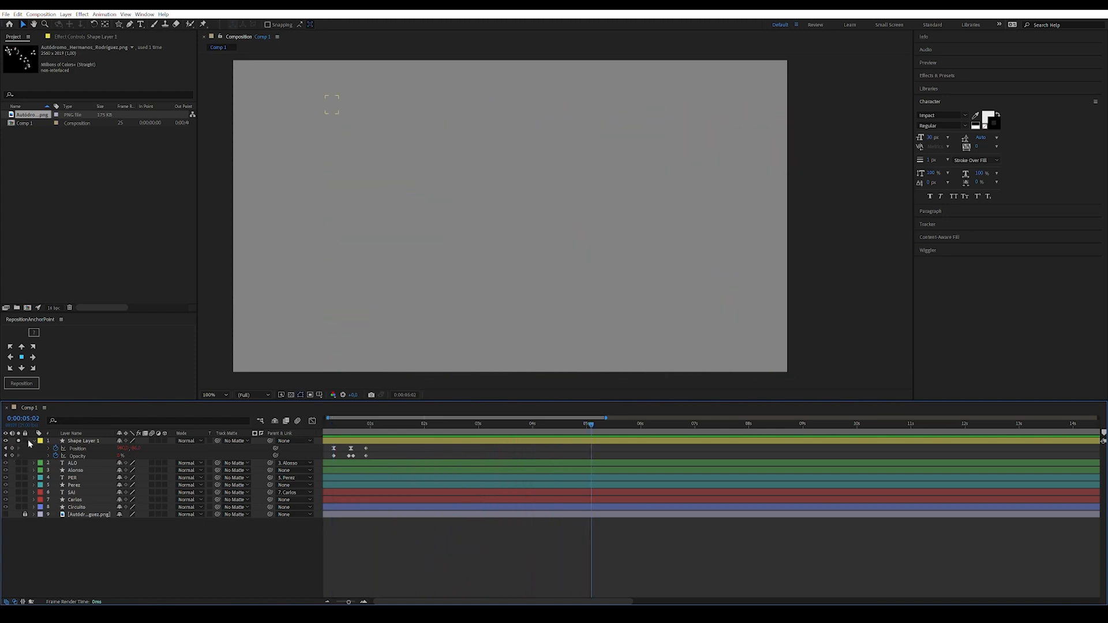
left_click(379, 425)
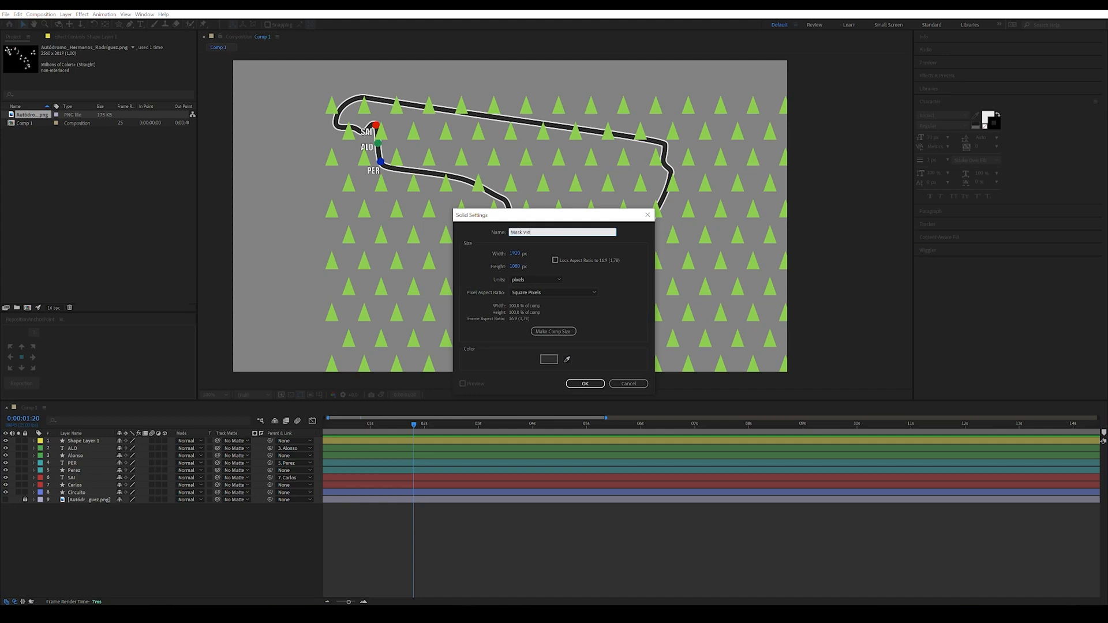
Create a blue solid named Mask Viento and rename the triangle layer to Viento.
left_click(548, 359)
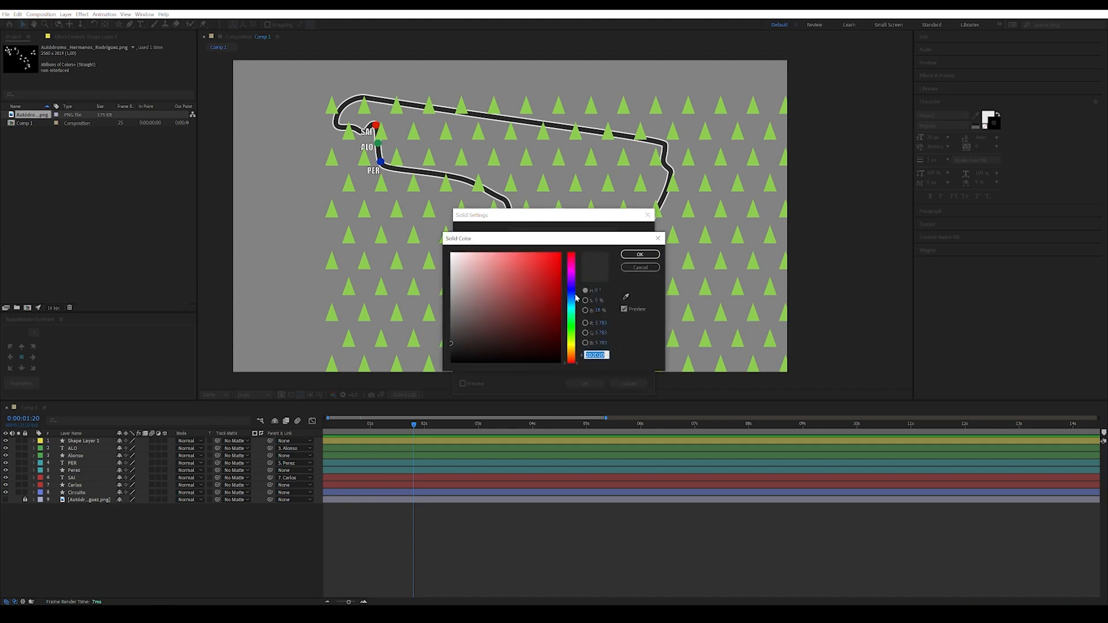
left_click(639, 253)
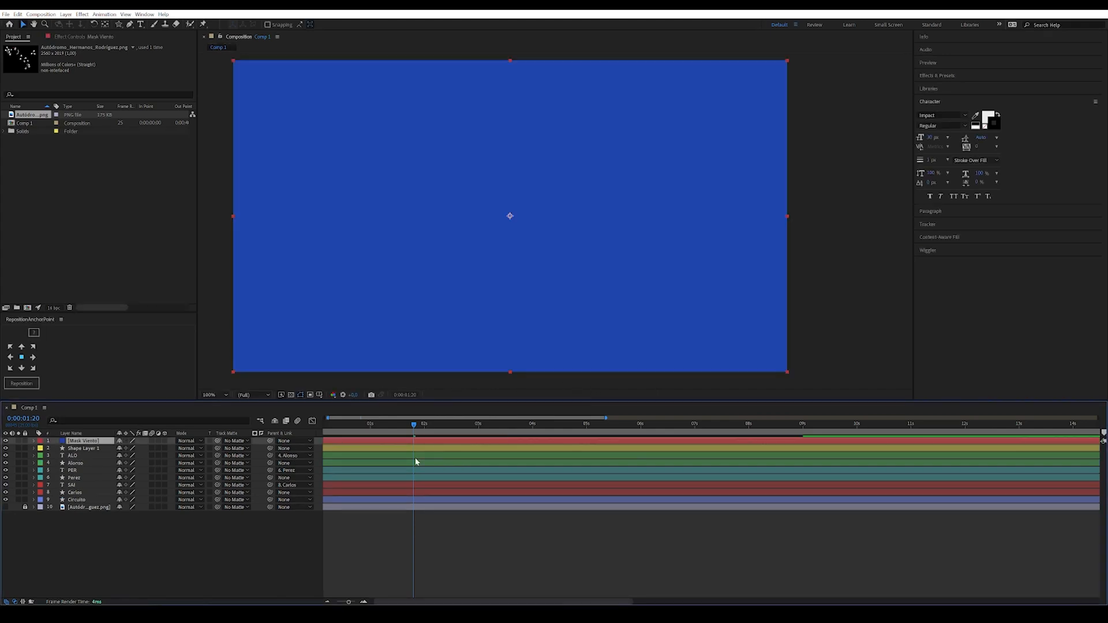
left_click(82, 448)
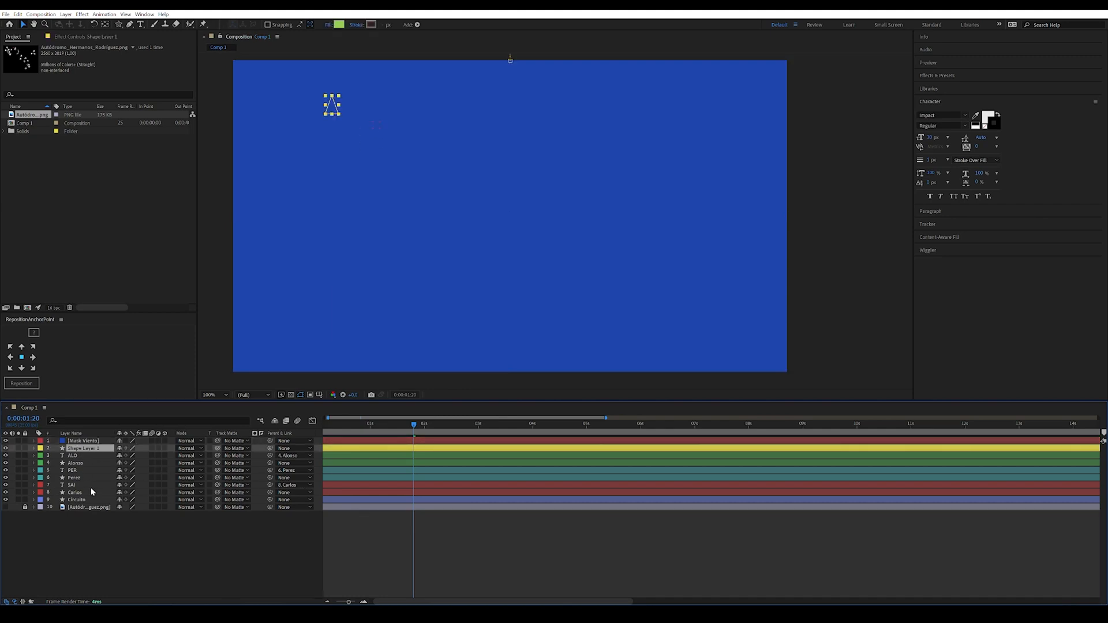
type("Viento")
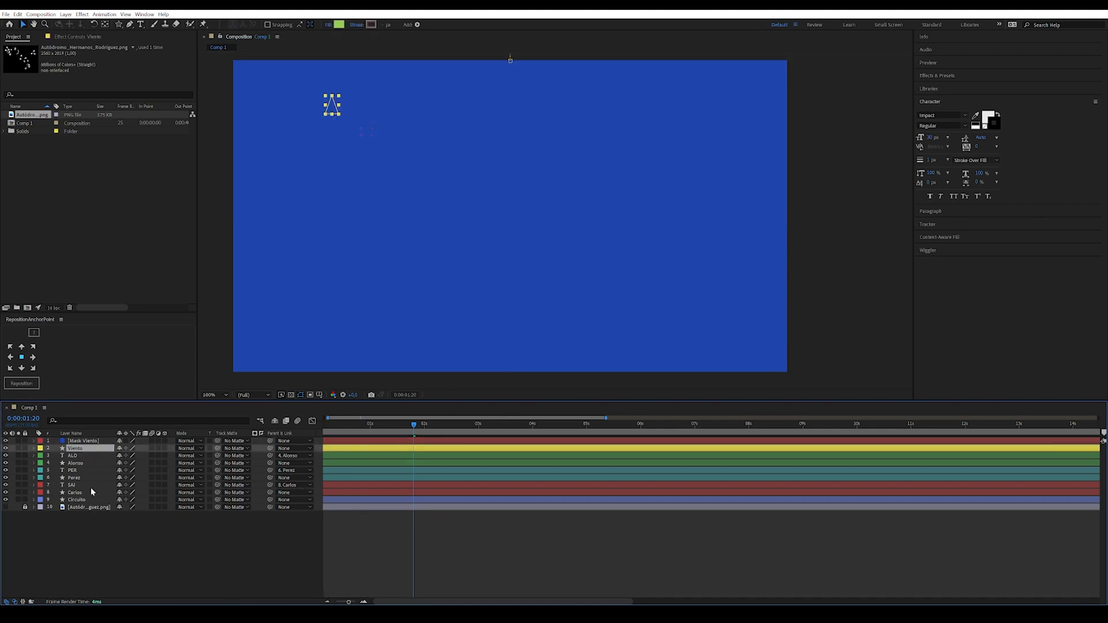
left_click(77, 499)
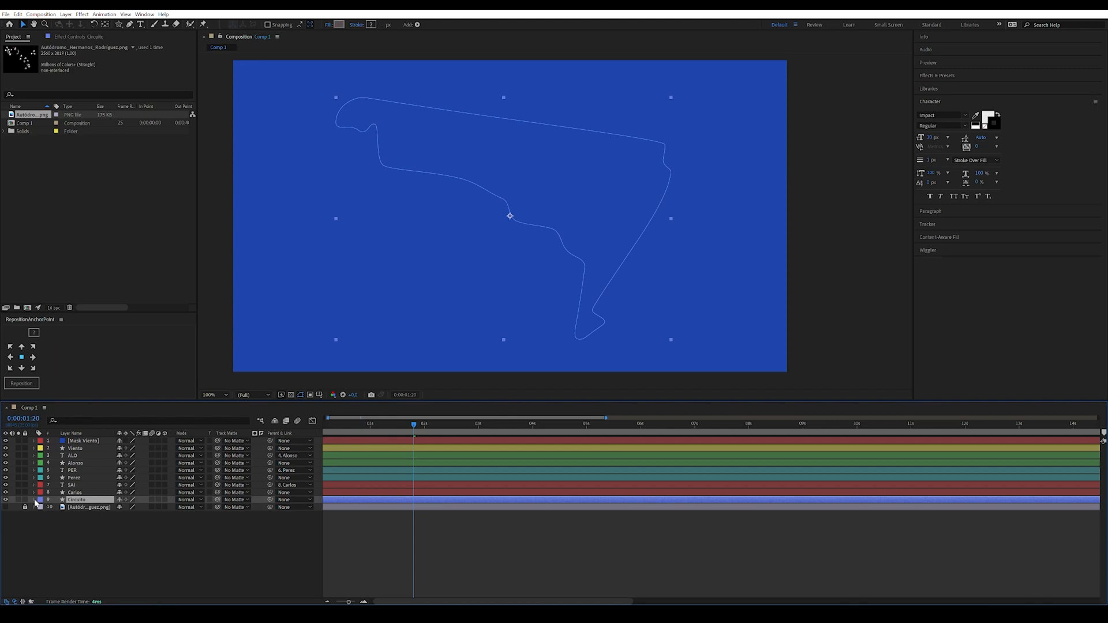
Copy the Circuito layer's path and paste it as a mask on the Mask Viento solid.
left_click(36, 500)
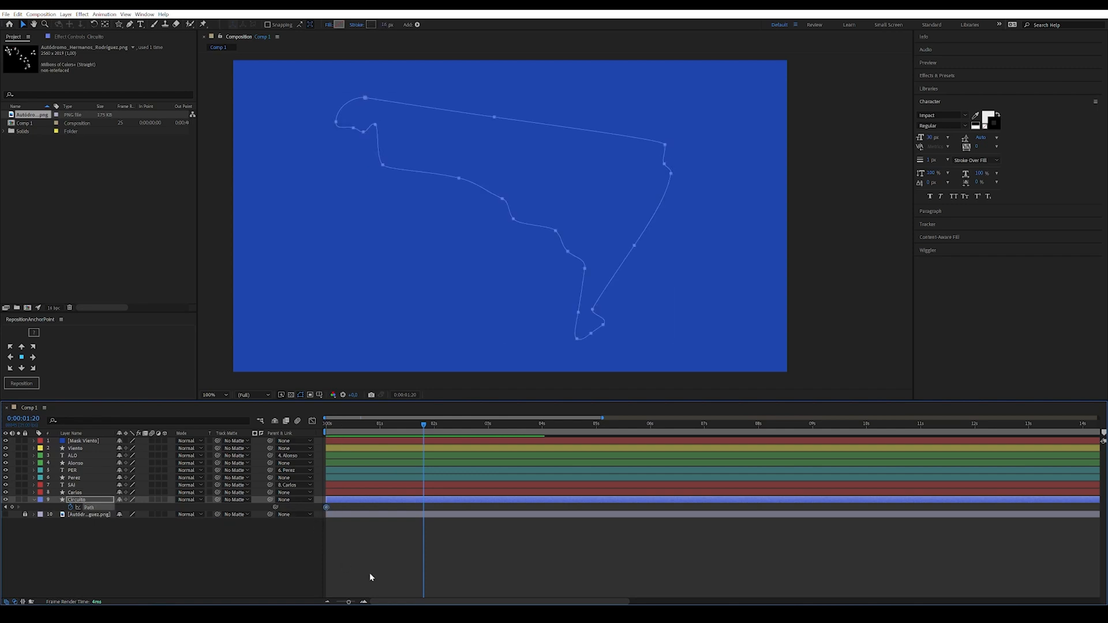
left_click(83, 440)
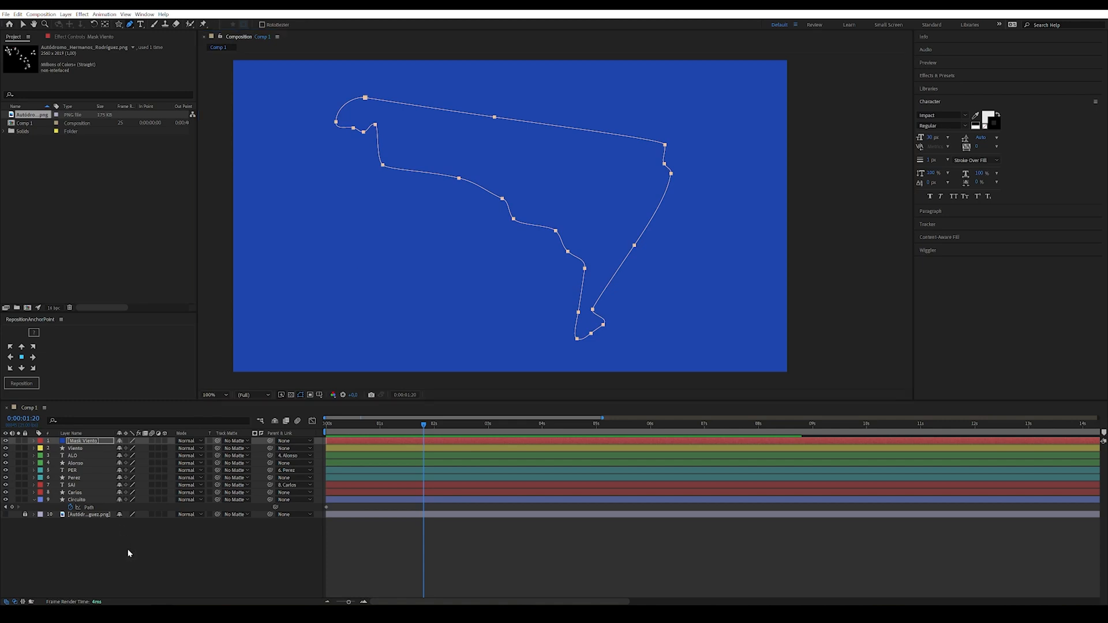
left_click(36, 440)
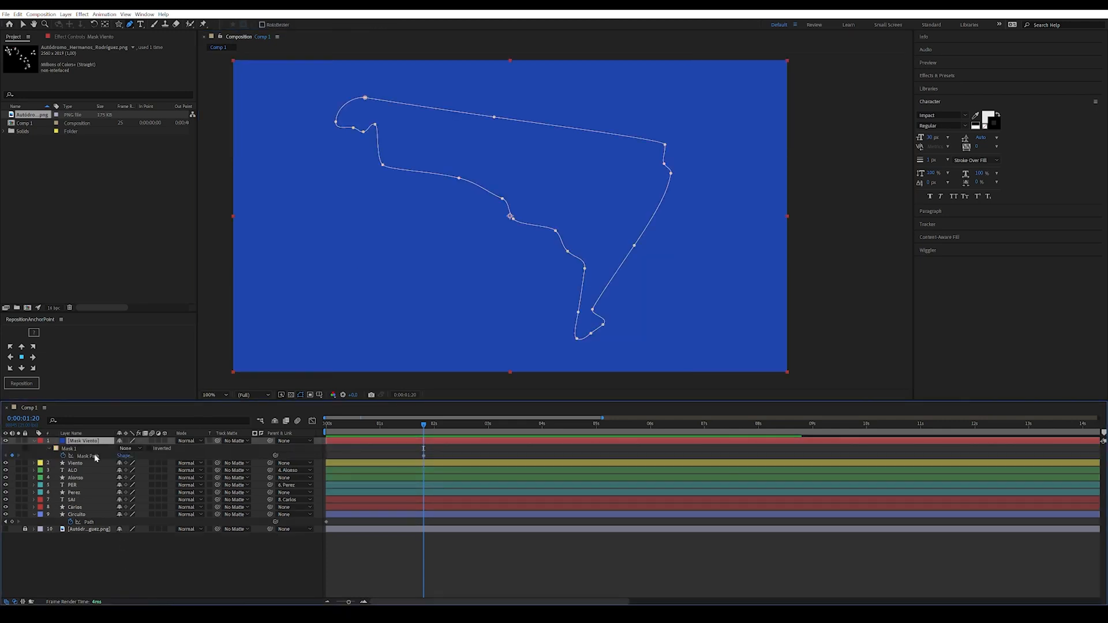
left_click(65, 456)
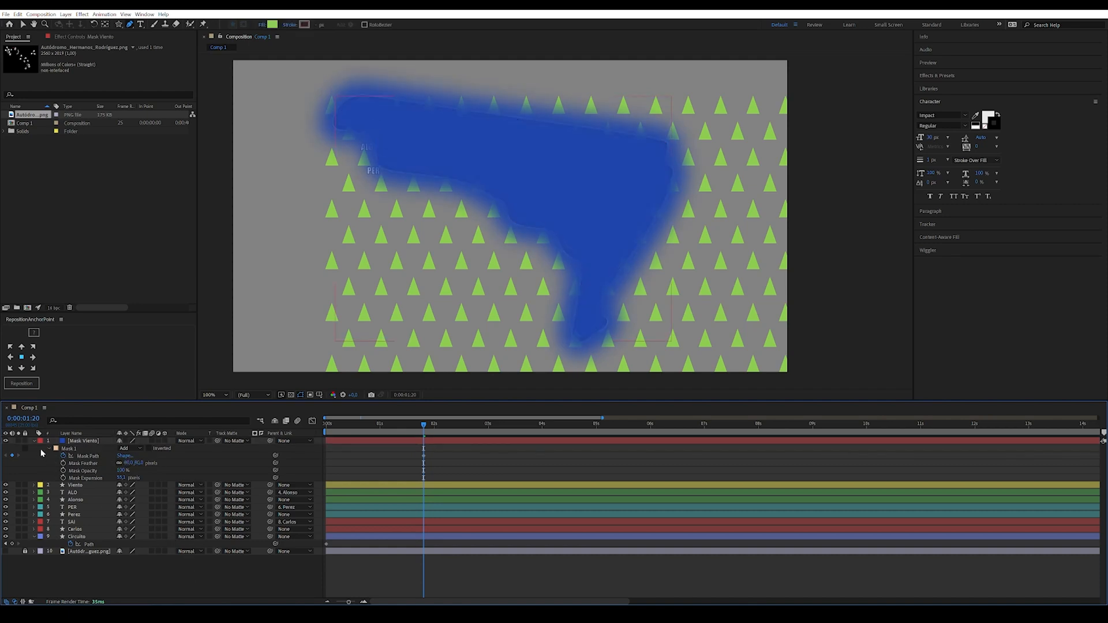
Set Viento's Track Matte to Mask Viento and preview the matted triangles.
left_click(32, 441)
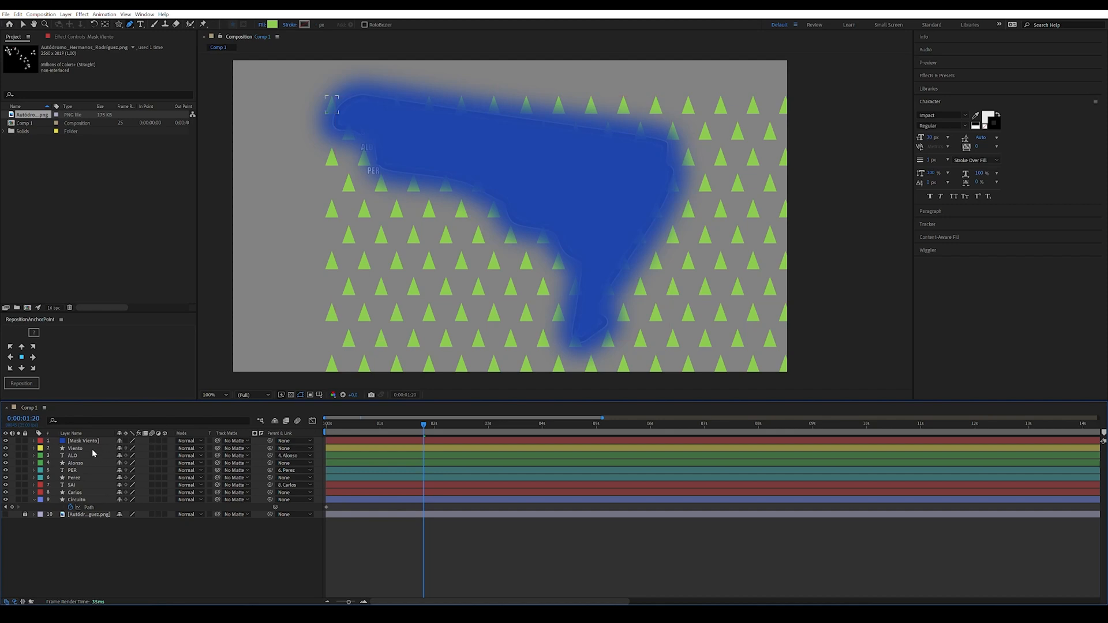
left_click(234, 448)
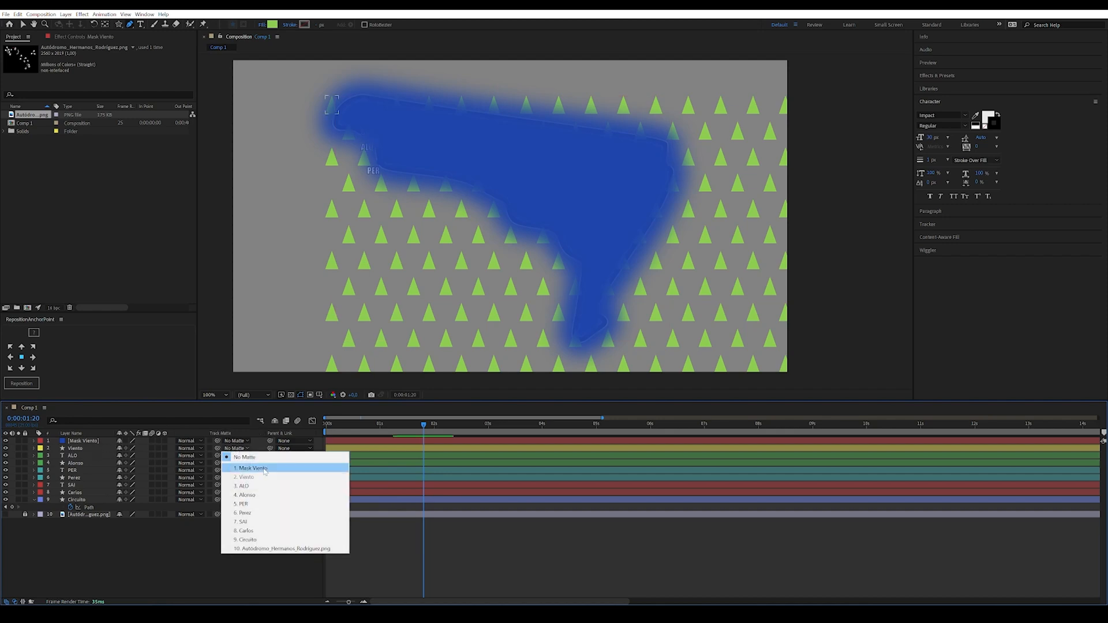
left_click(252, 468)
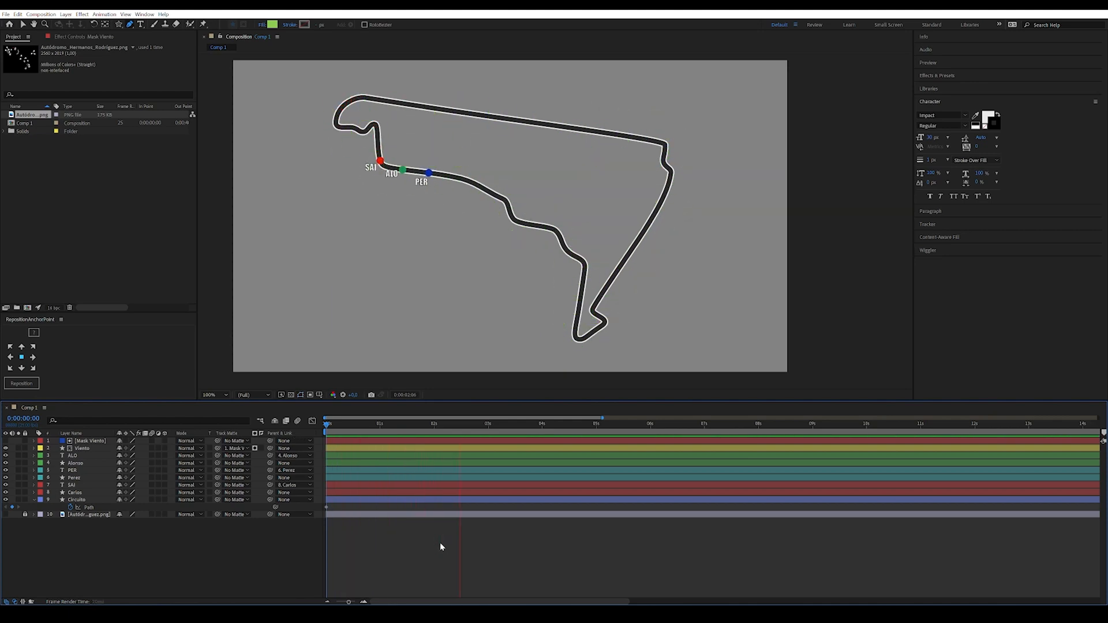
left_click(573, 416)
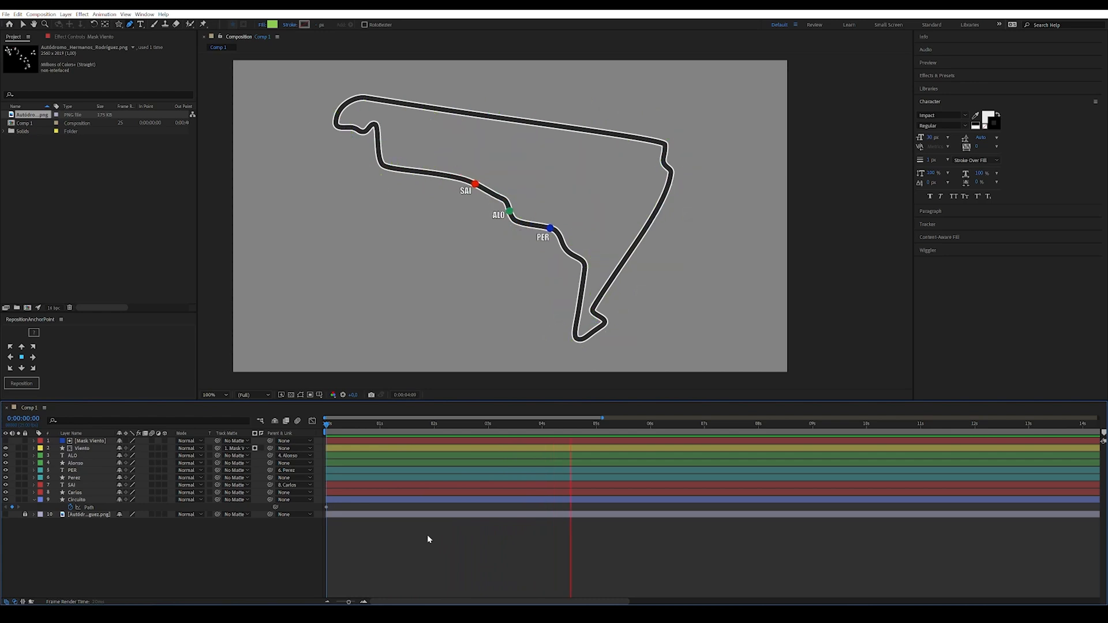
left_click(398, 423)
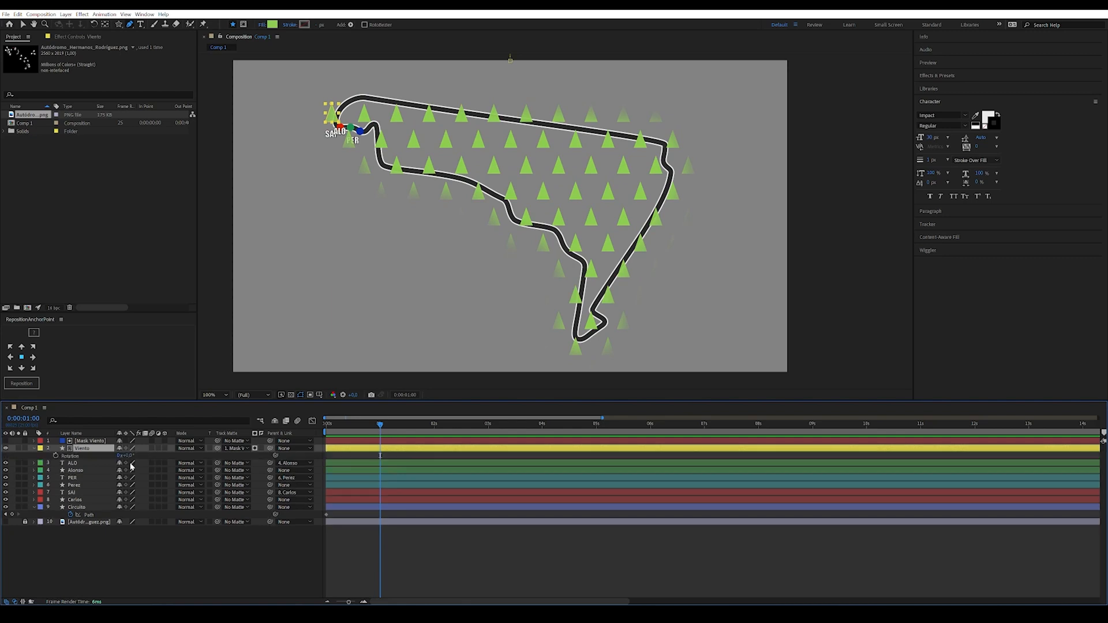
mouse_move(130, 454)
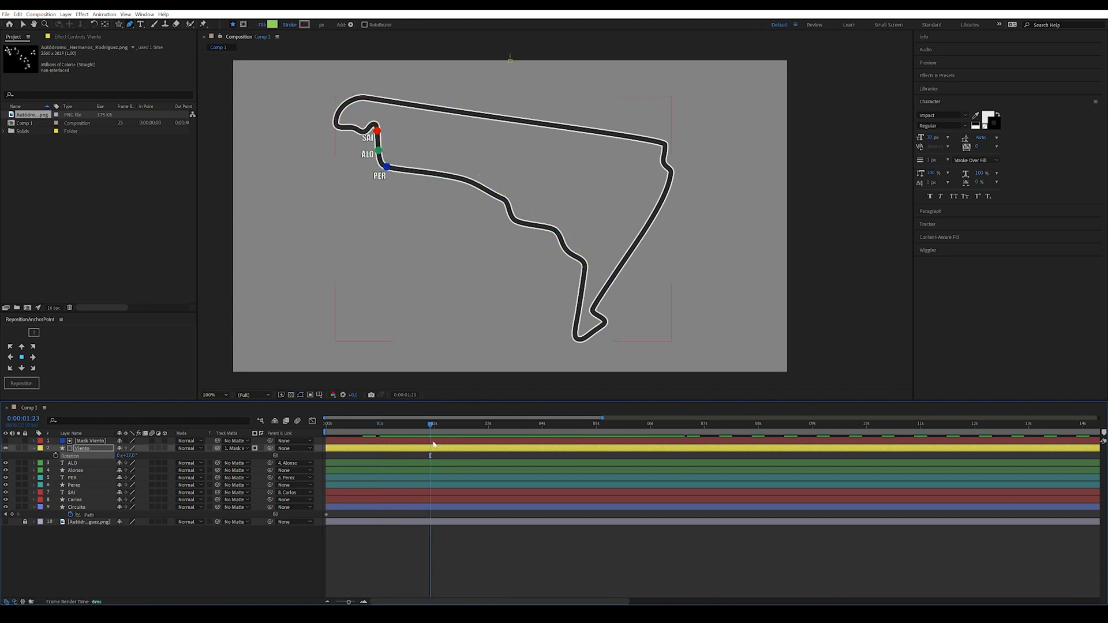
Scrub the timeline to check the rotated Viento triangles.
left_click(415, 424)
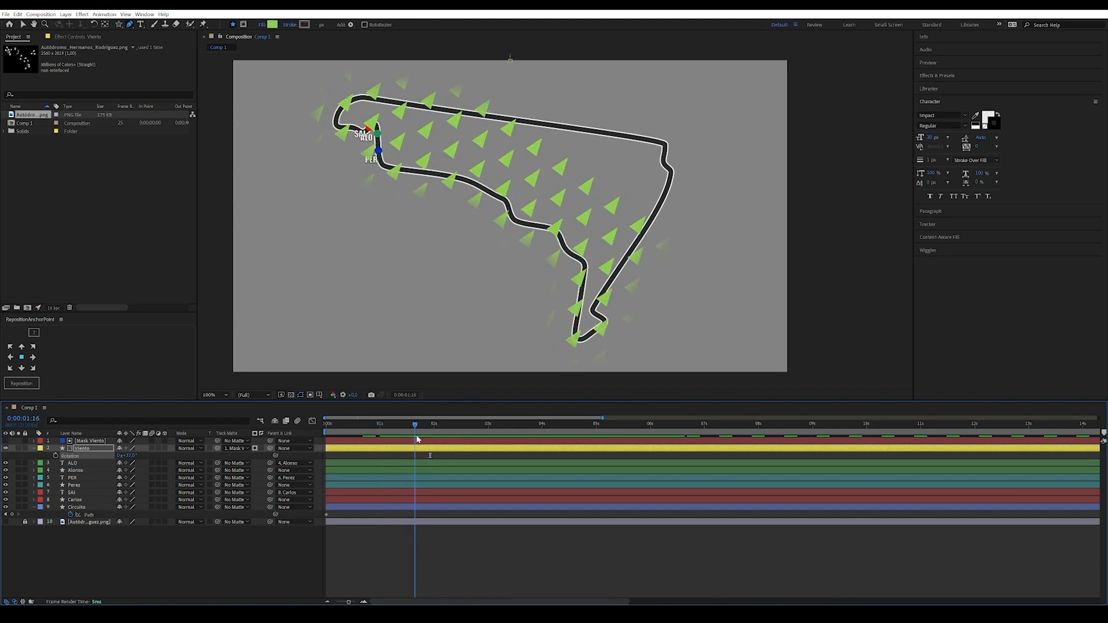
left_click(469, 424)
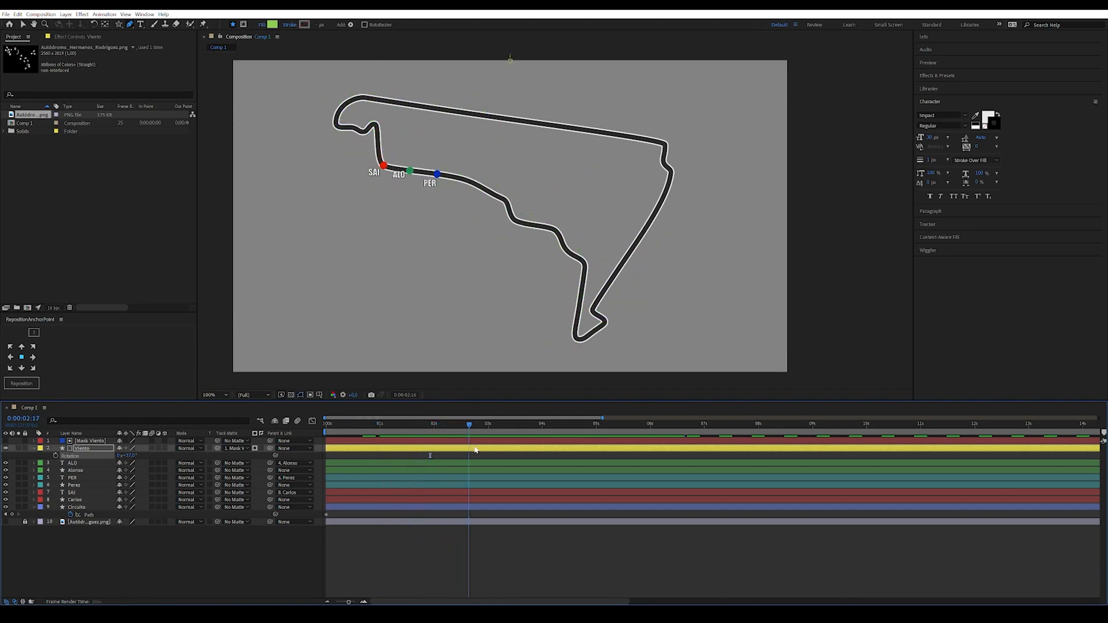
left_click(482, 424)
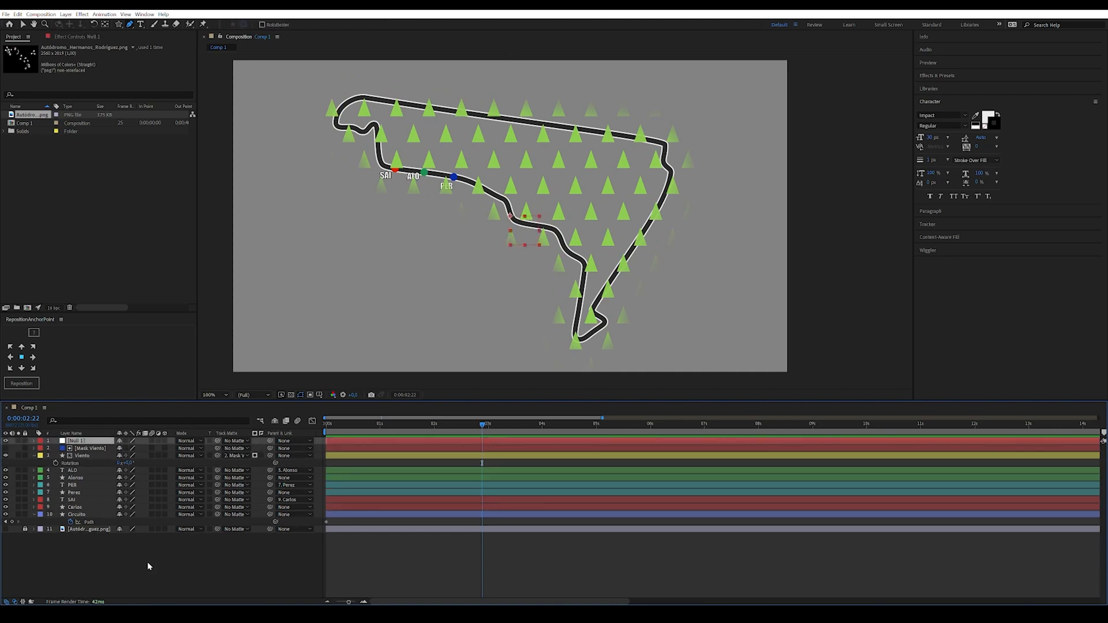
Rename the null to 'CTRL ROT' and change its label colour.
double_click(77, 441)
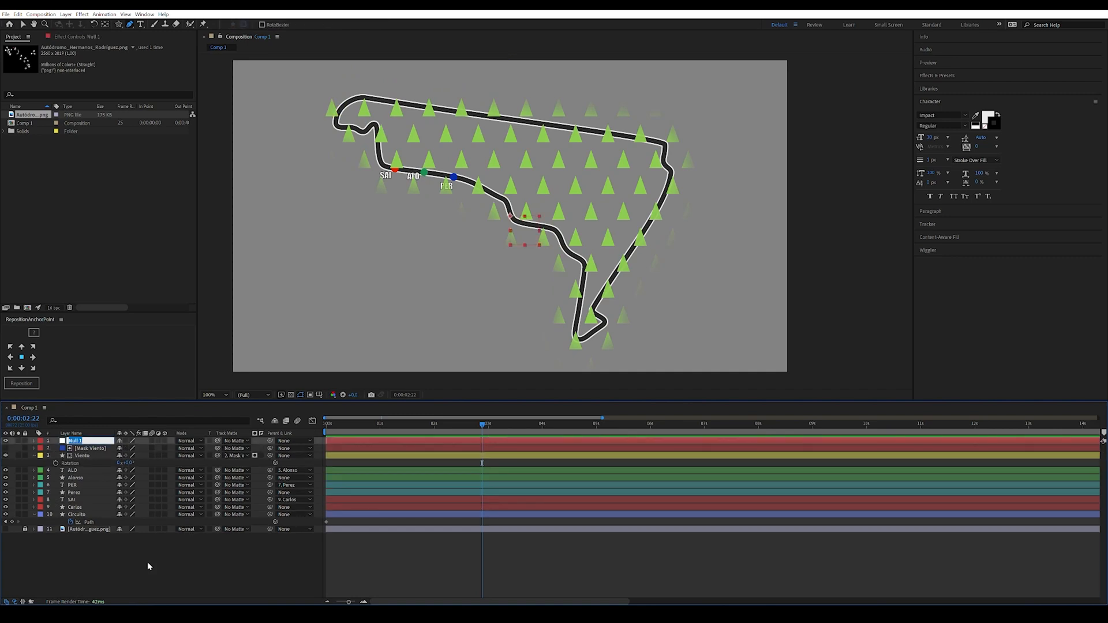
type("CTRL ROT Viento")
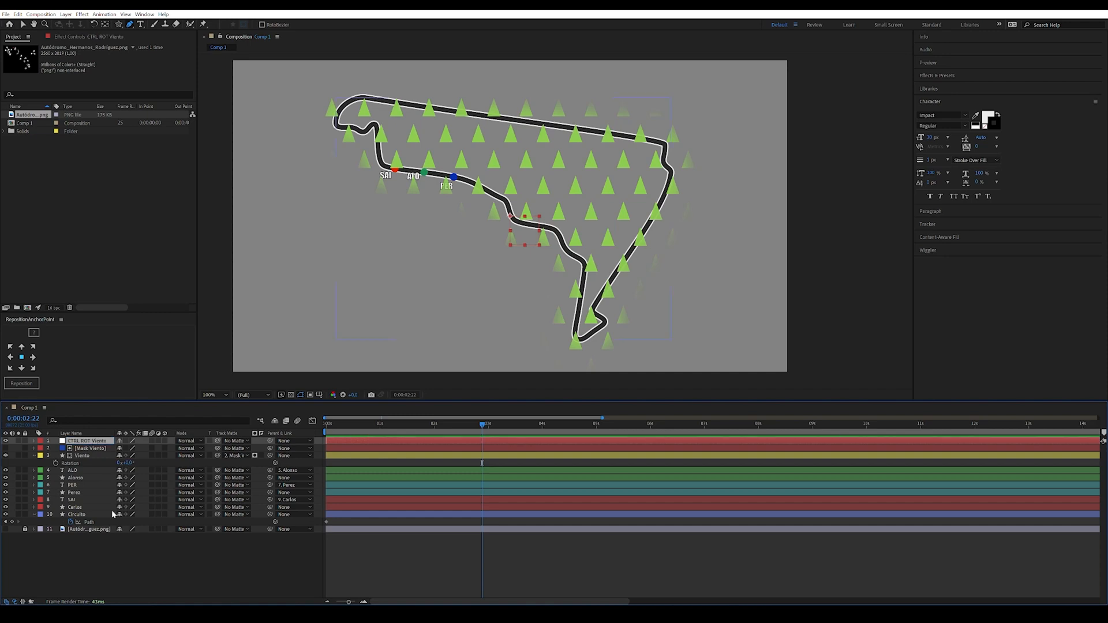
left_click(42, 456)
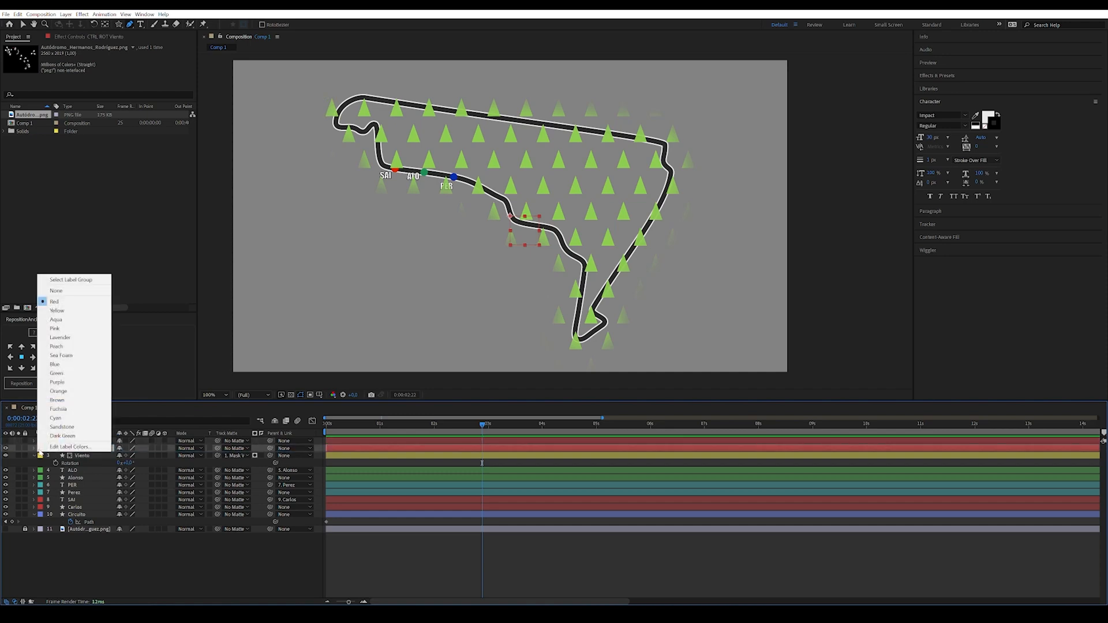
left_click(57, 310)
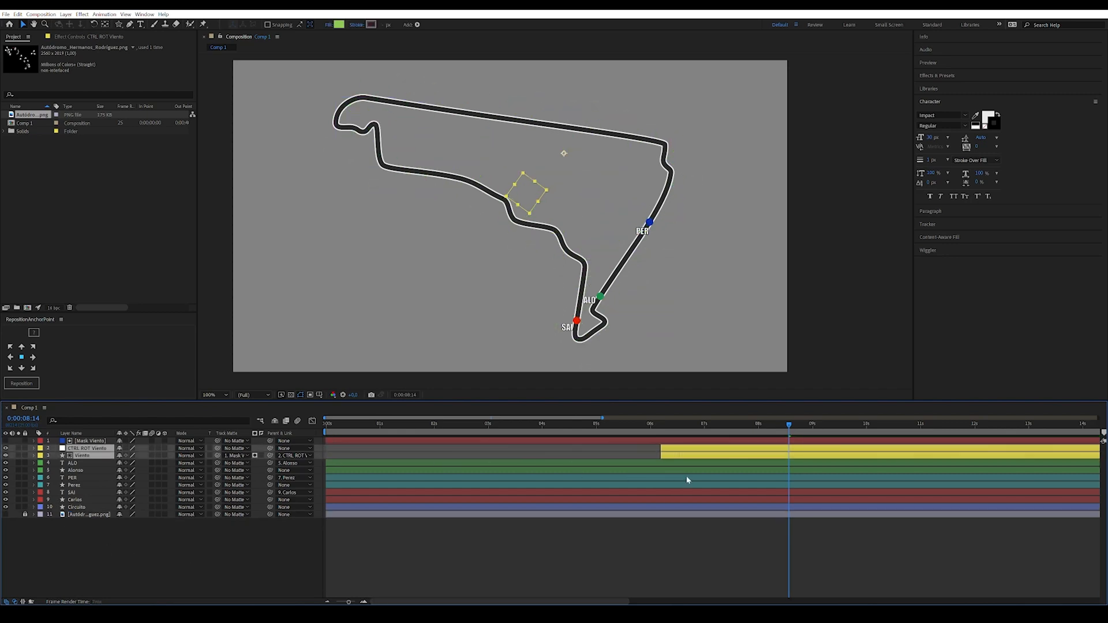
left_click(326, 424)
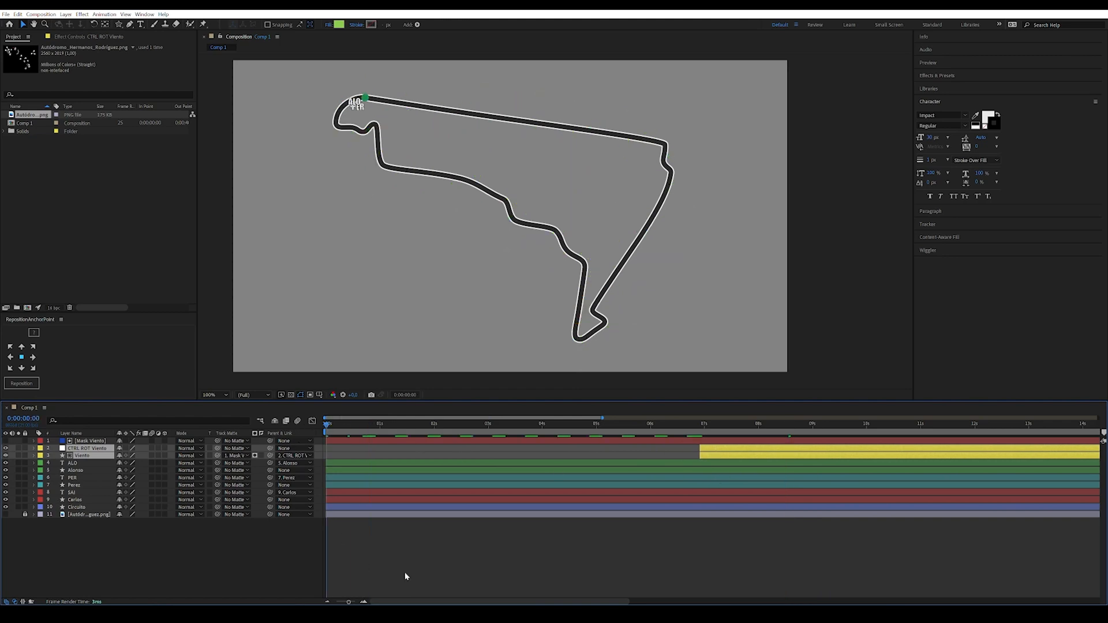
left_click(374, 423)
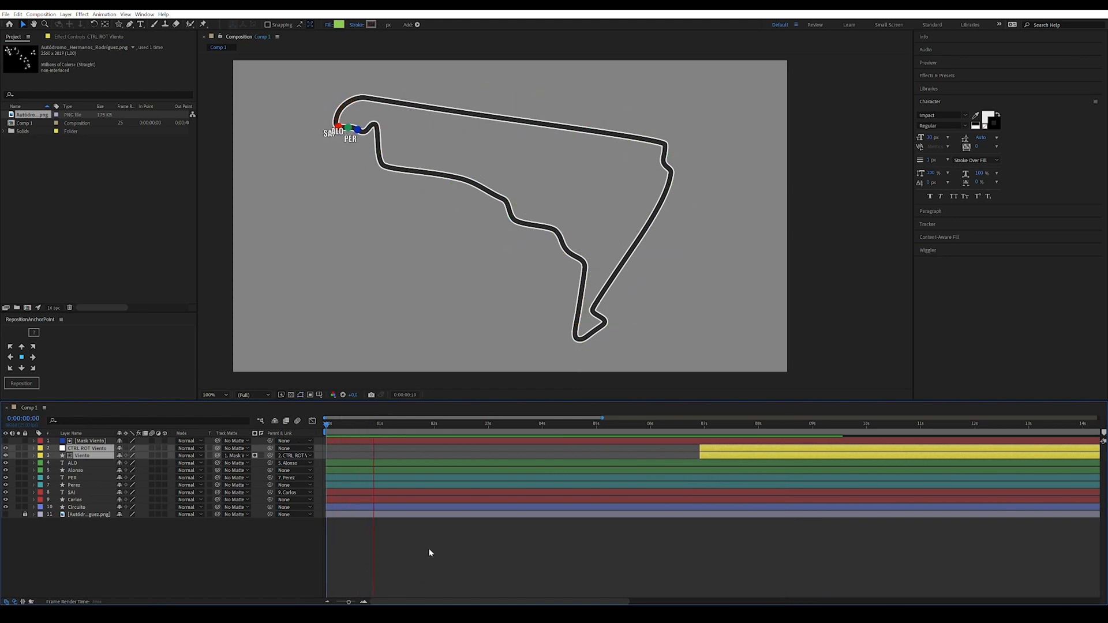
left_click(487, 424)
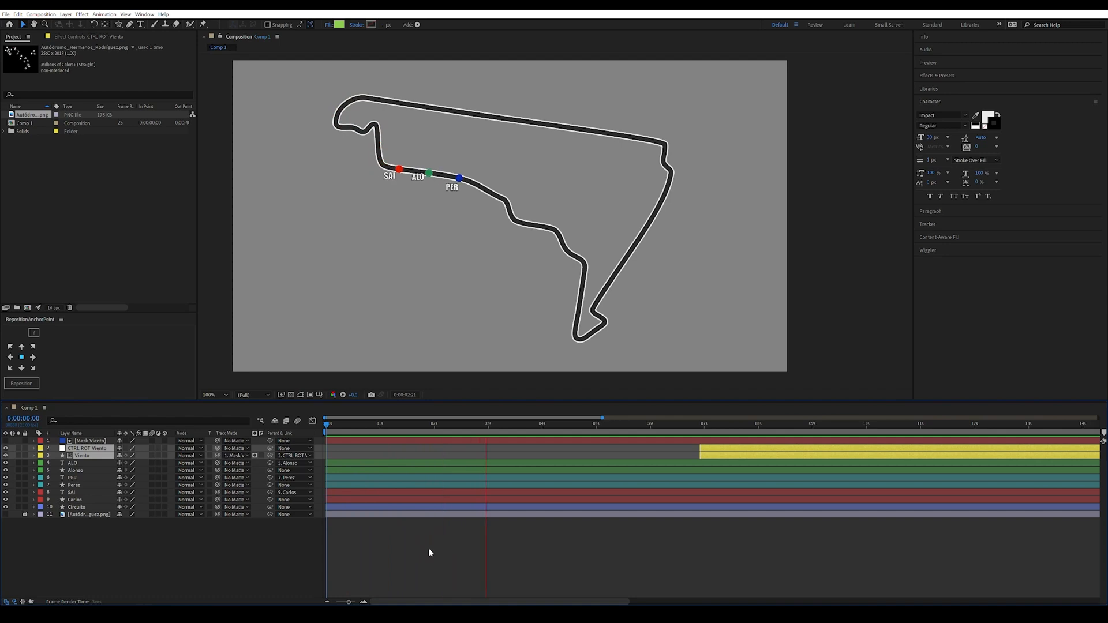